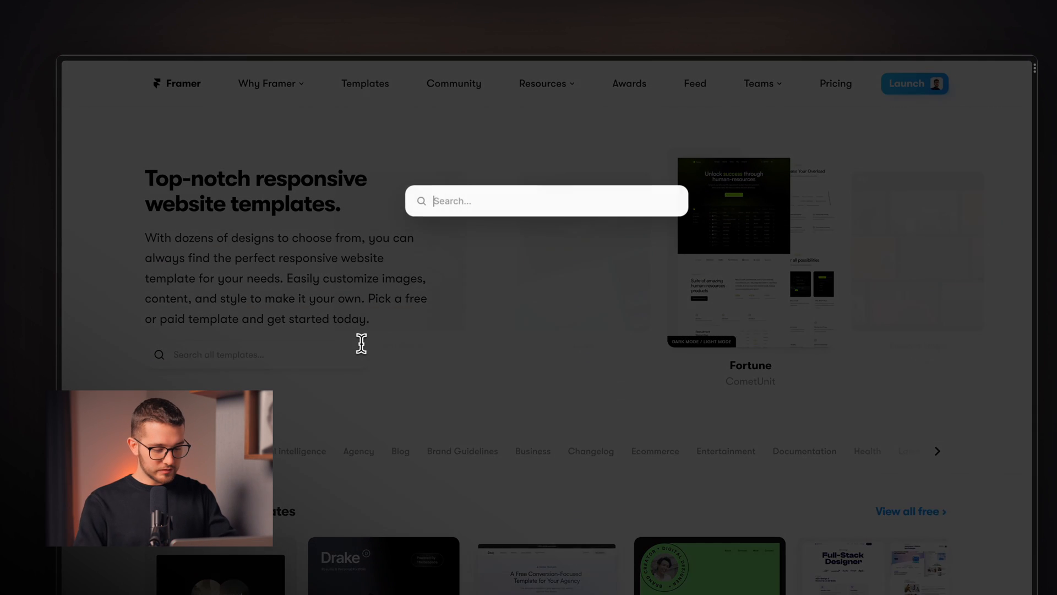
# Step: Find the Dana — Portfolio Template by searching 'dan' and remix it with Use for Free
pyautogui.write('dan')
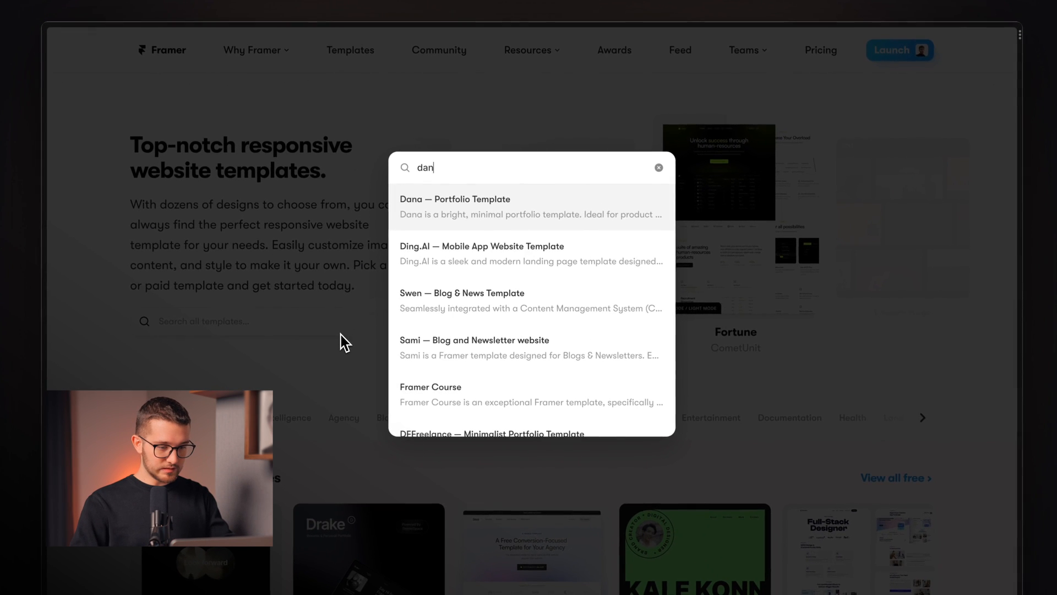
pyautogui.click(455, 206)
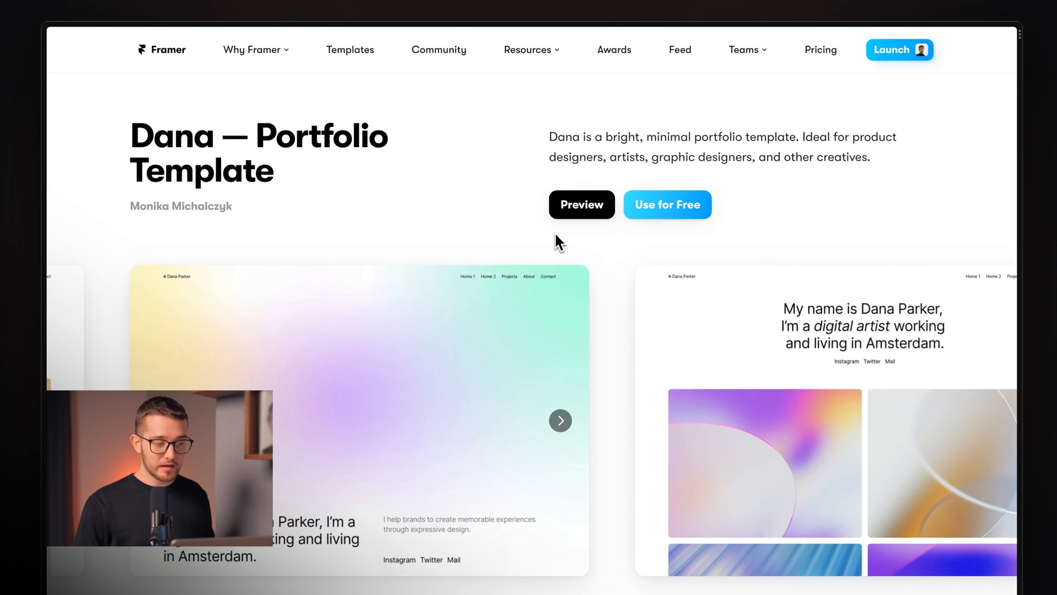
pyautogui.click(667, 205)
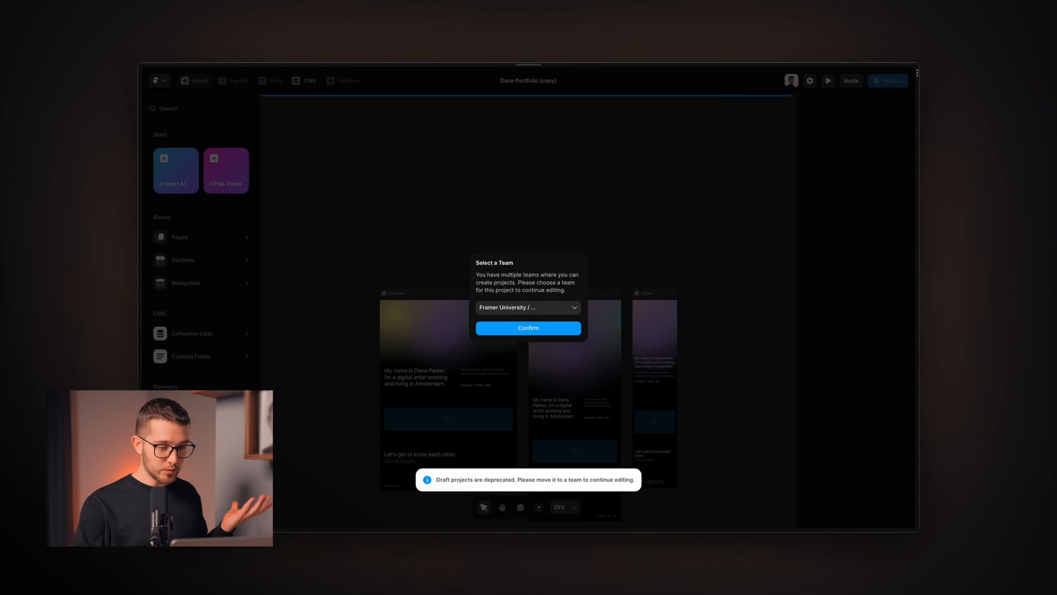
# Step: Confirm the owning team and change the hero name to Nandi Muzsik
pyautogui.click(527, 328)
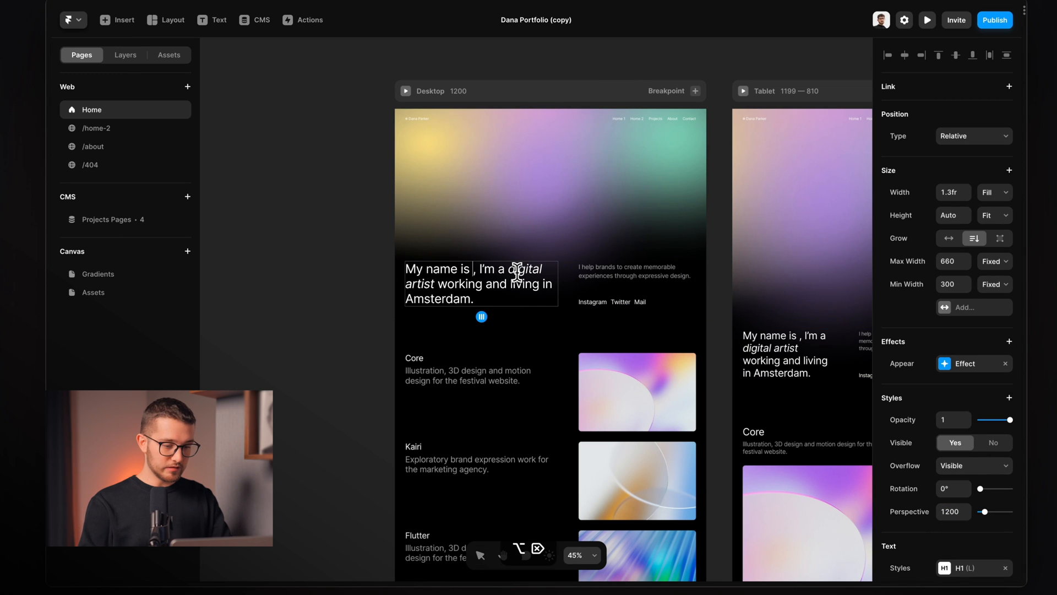
pyautogui.write('Nandi Muzsik')
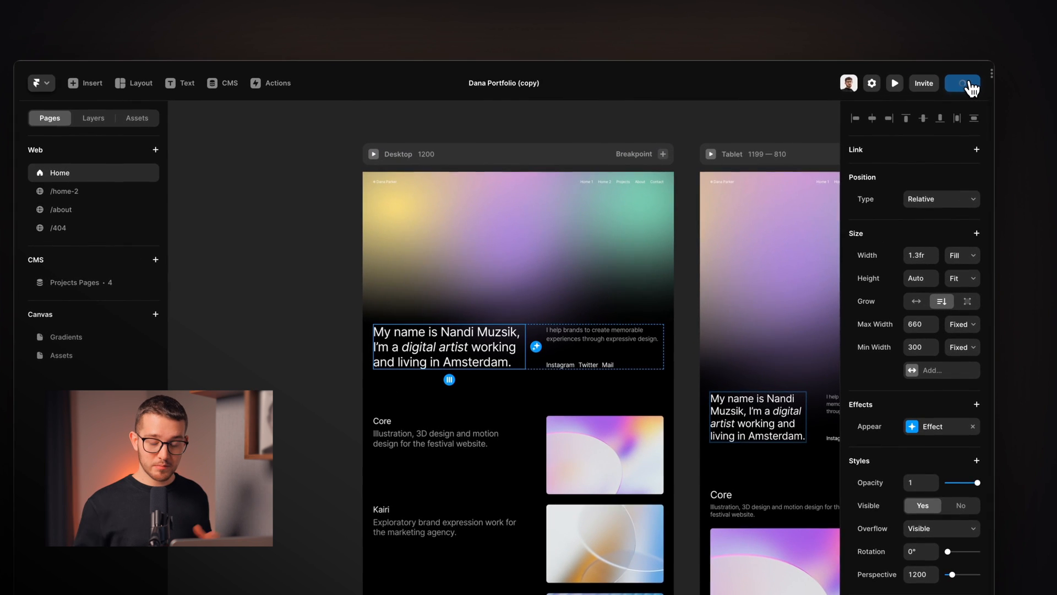
# Step: Publish the site and give it the free subdomain framerunivtutorial.framer.website
pyautogui.click(962, 83)
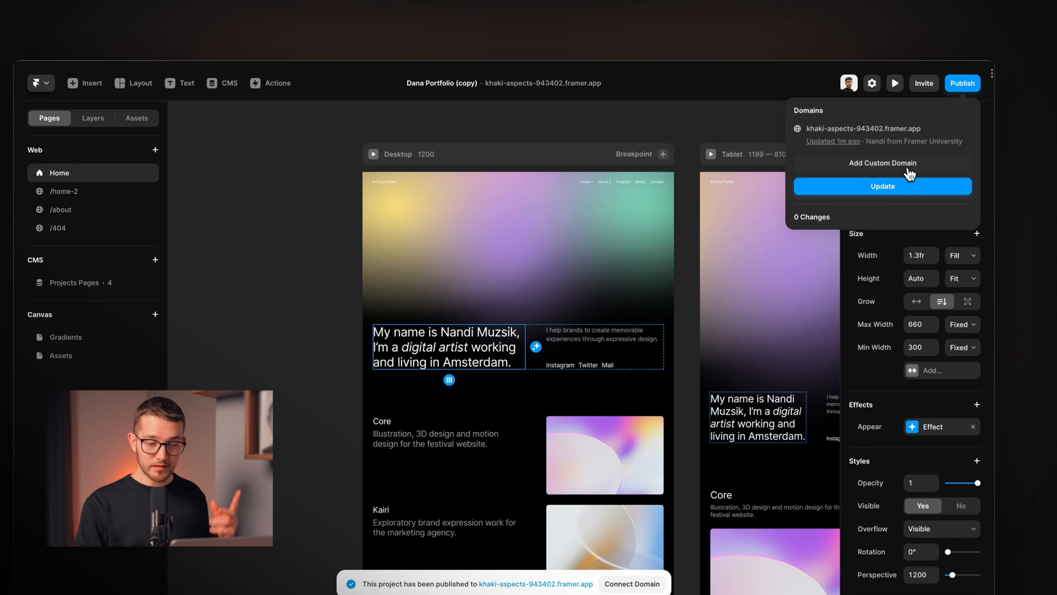
pyautogui.click(882, 163)
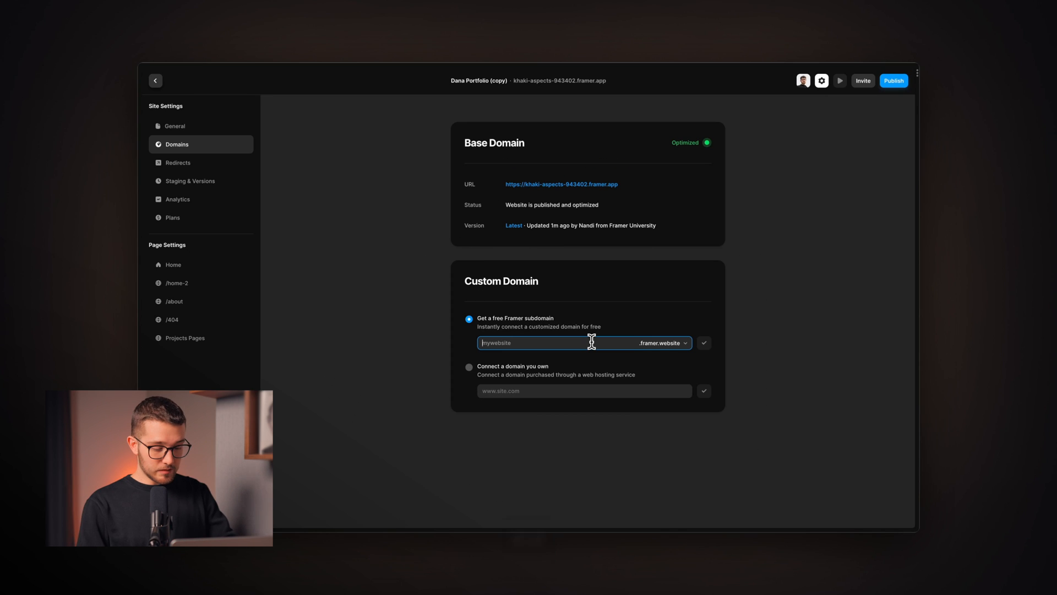
pyautogui.write('framerunit')
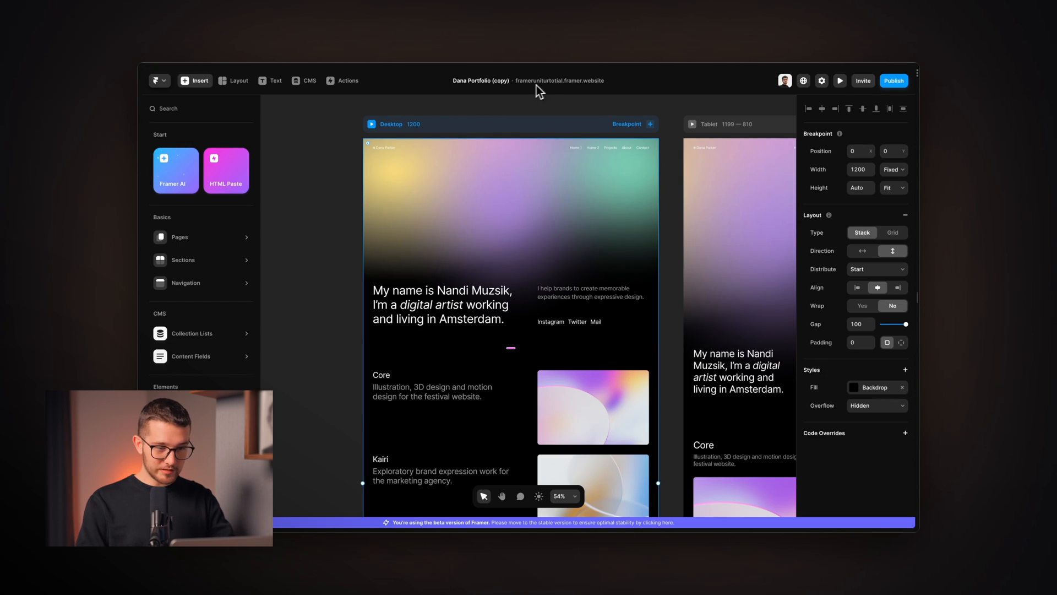
pyautogui.moveTo(586, 93)
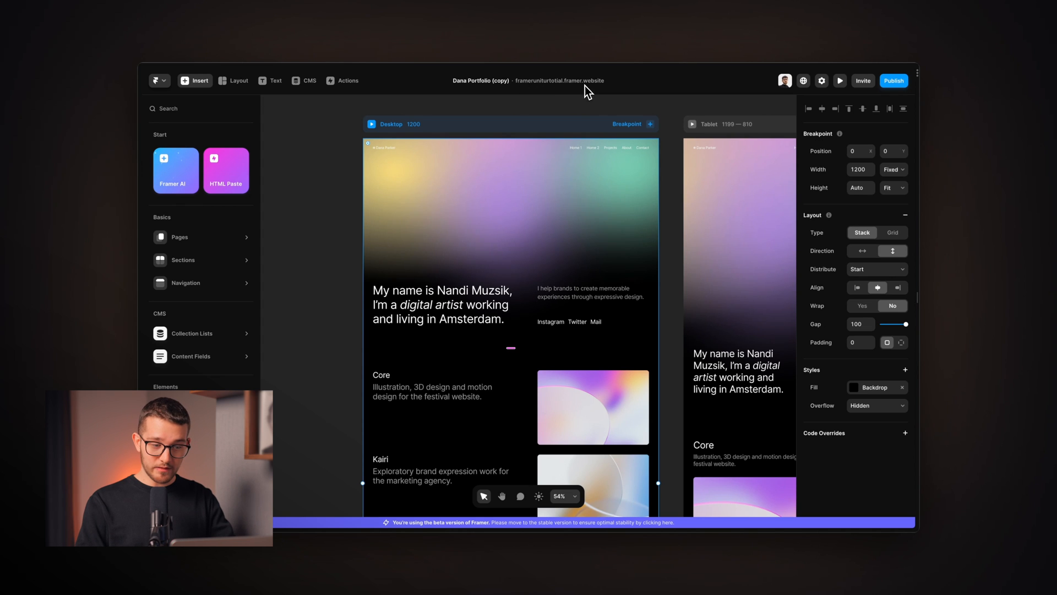
pyautogui.moveTo(543, 92)
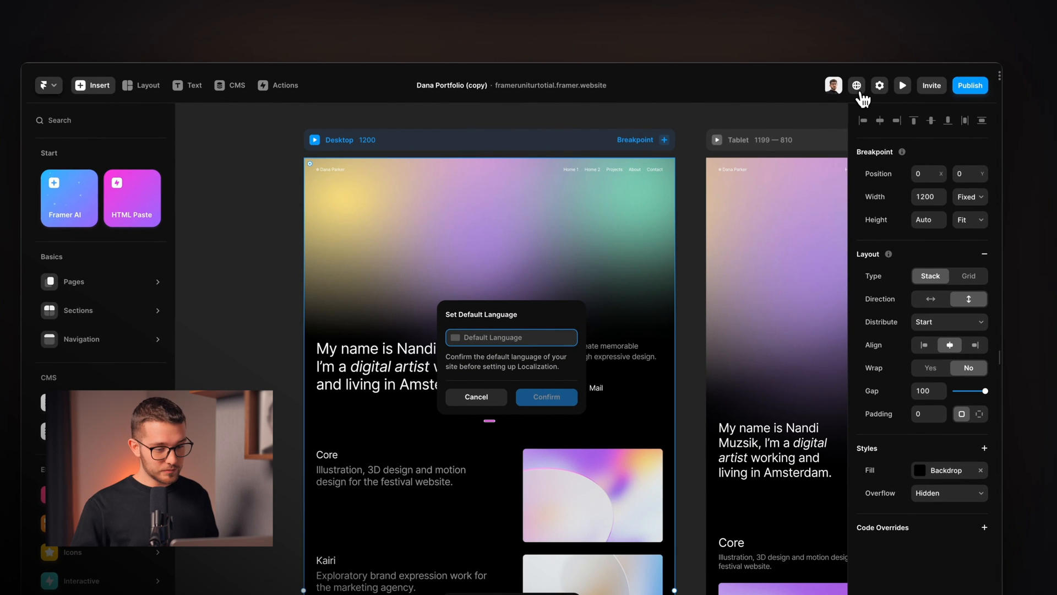
# Step: Set English as the site's default language in Localization
pyautogui.write('e')
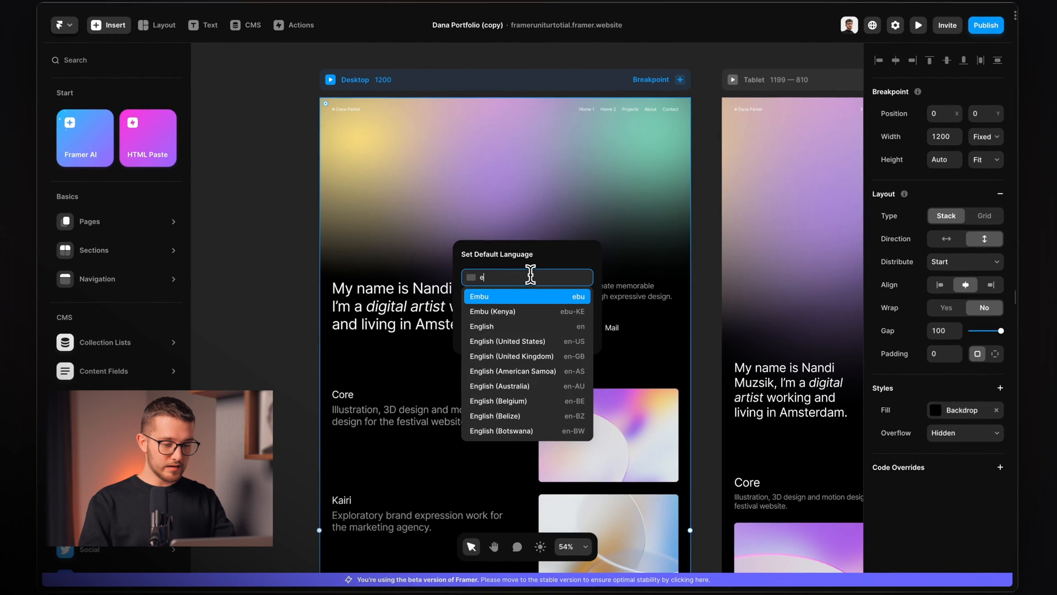
pyautogui.write('ng')
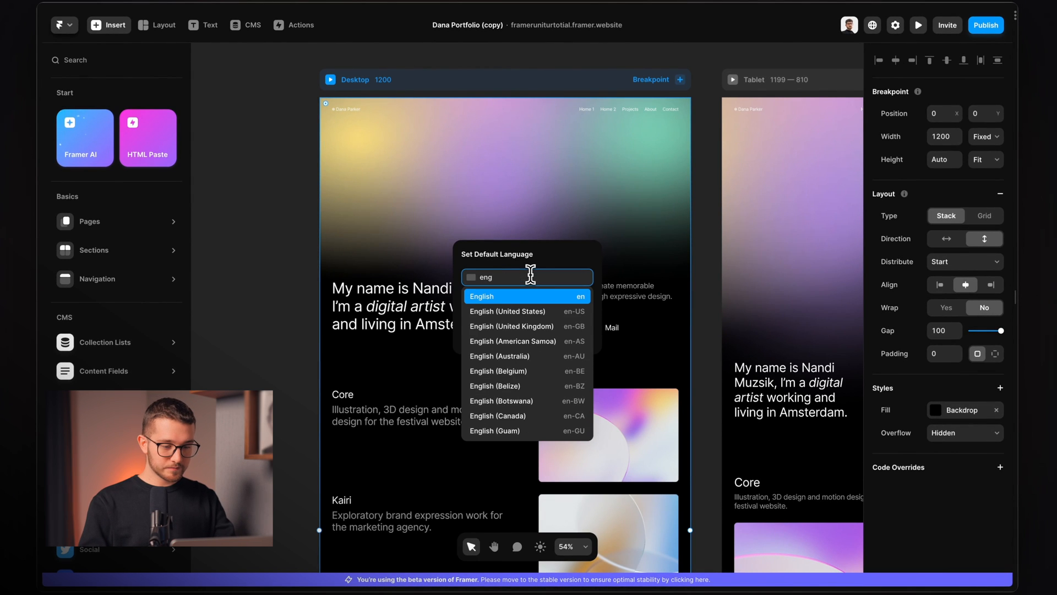
pyautogui.click(482, 297)
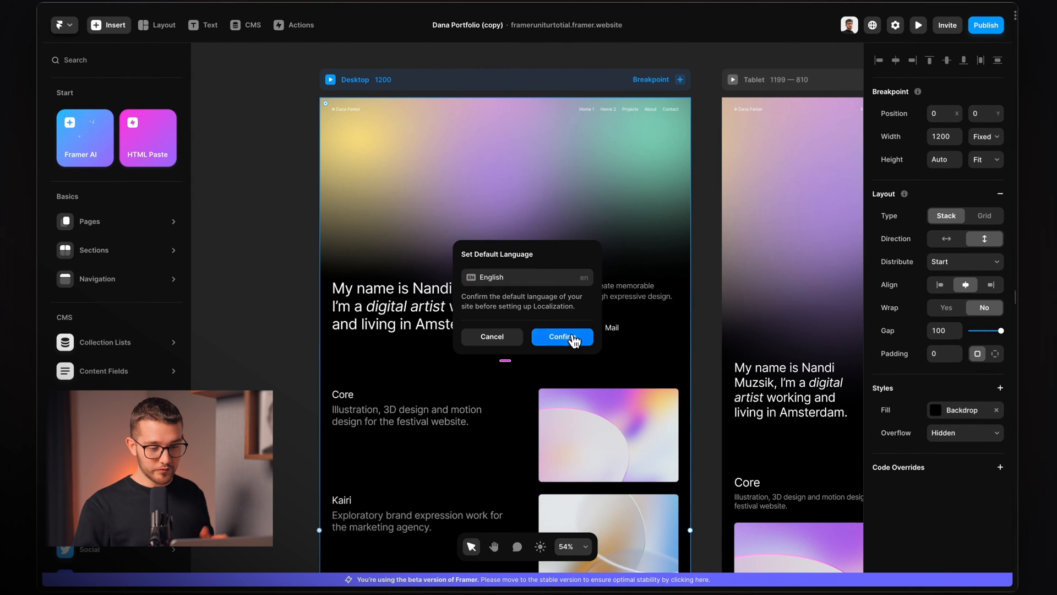
pyautogui.click(561, 337)
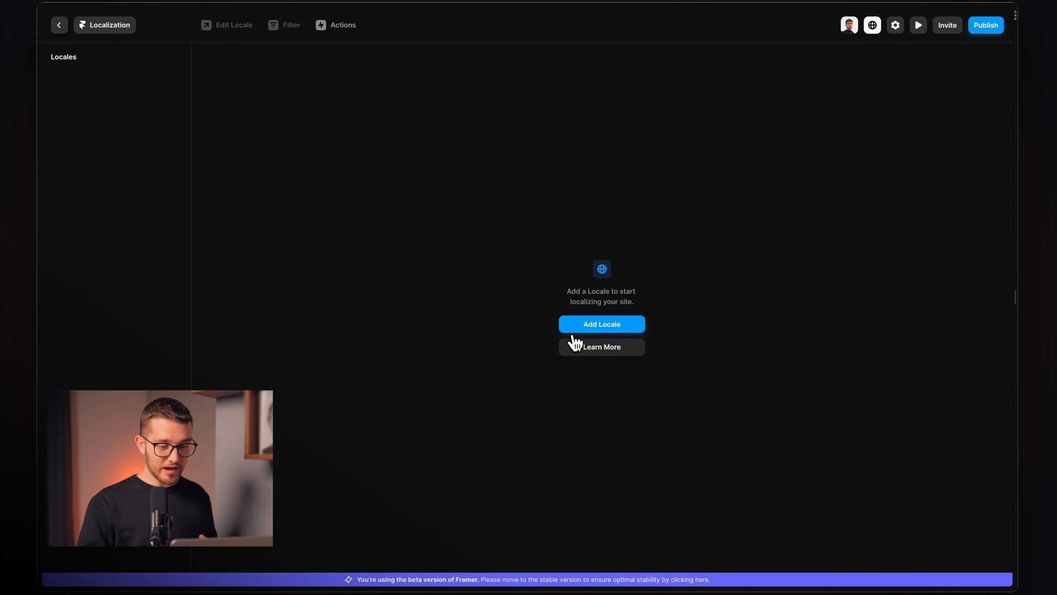
# Step: Add a Hungarian locale with English fallback
pyautogui.click(601, 324)
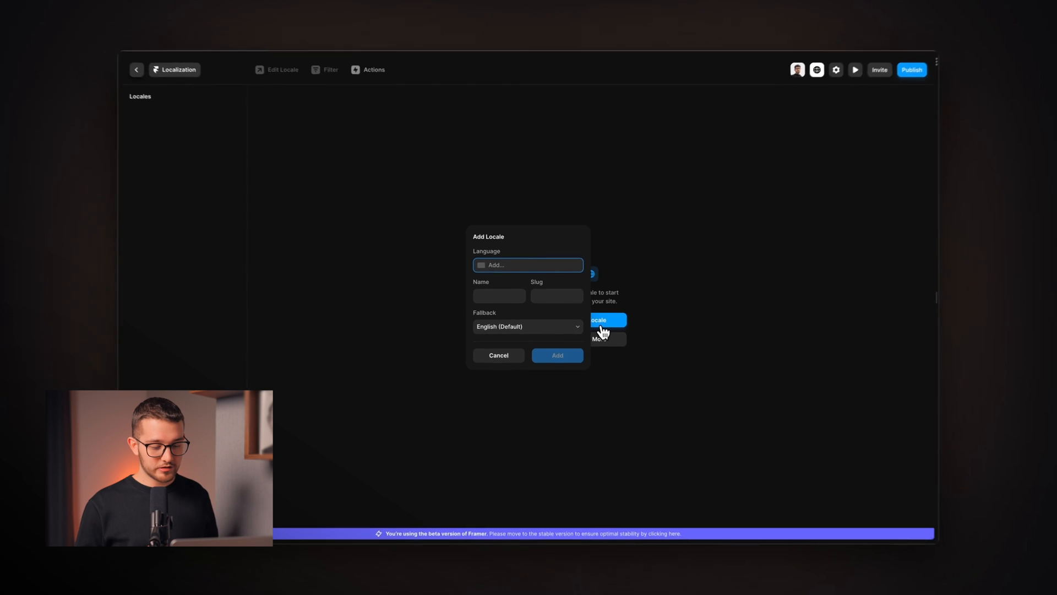
pyautogui.write('hu')
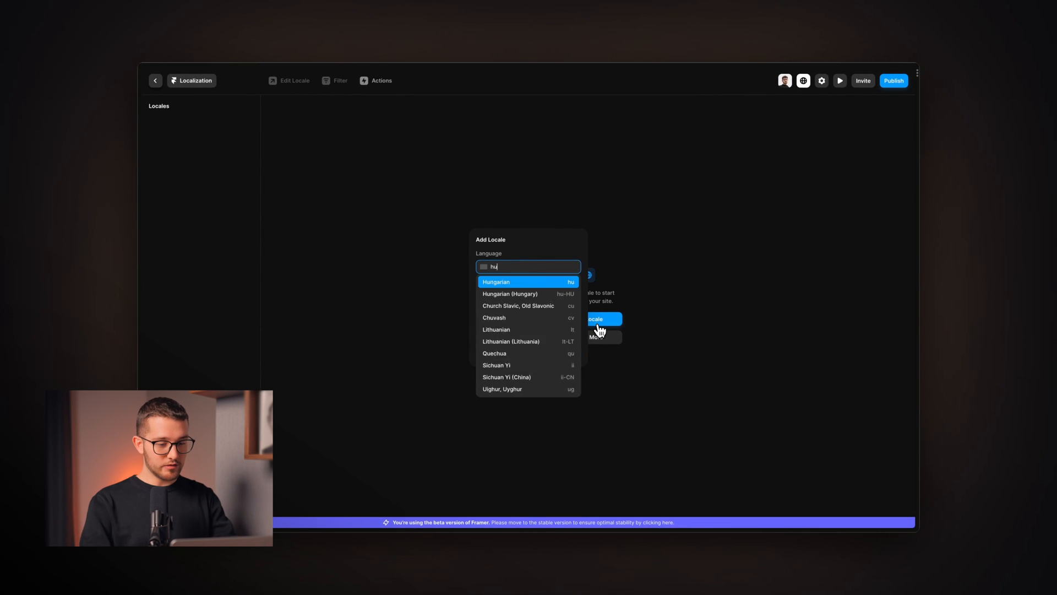
pyautogui.click(497, 281)
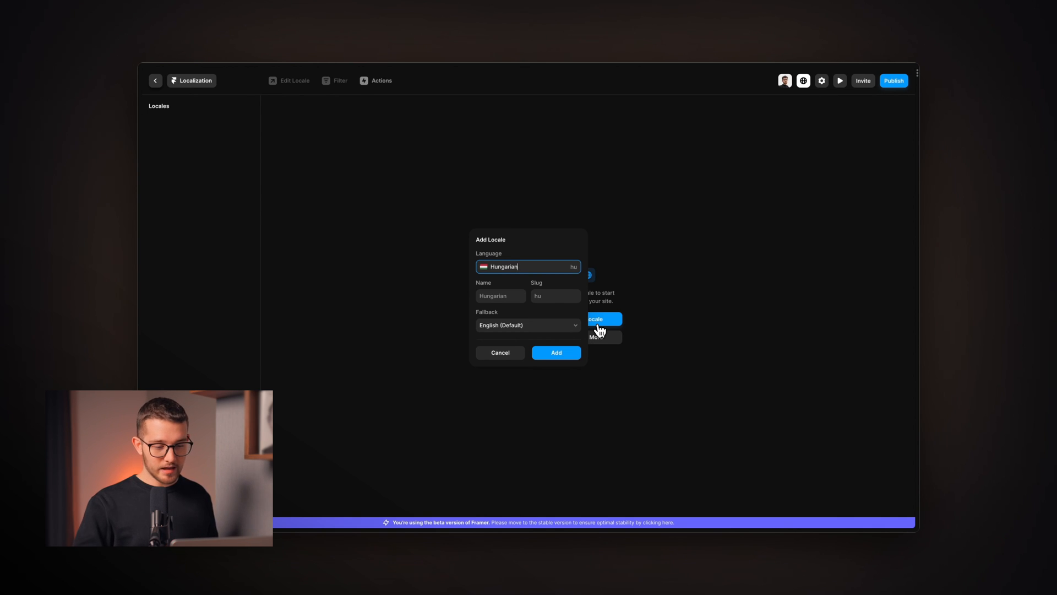
pyautogui.moveTo(505, 320)
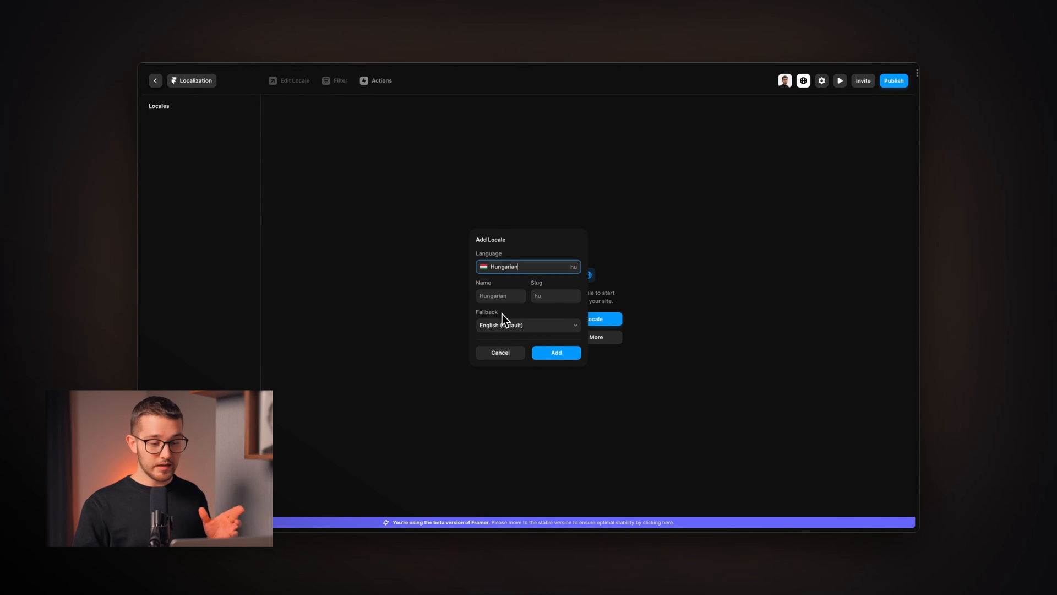
pyautogui.moveTo(509, 332)
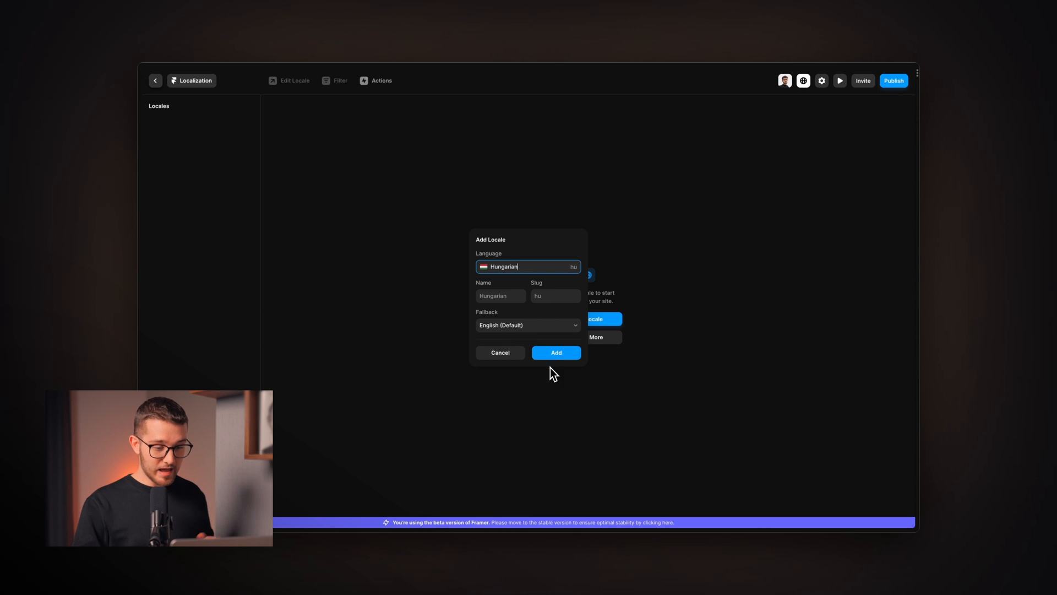
pyautogui.click(555, 352)
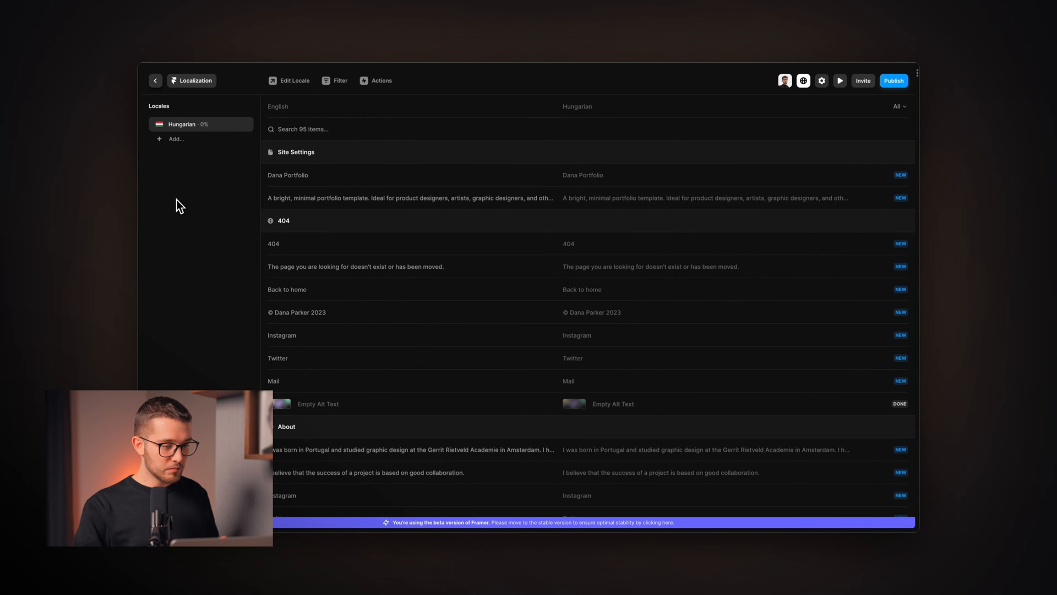
pyautogui.moveTo(173, 187)
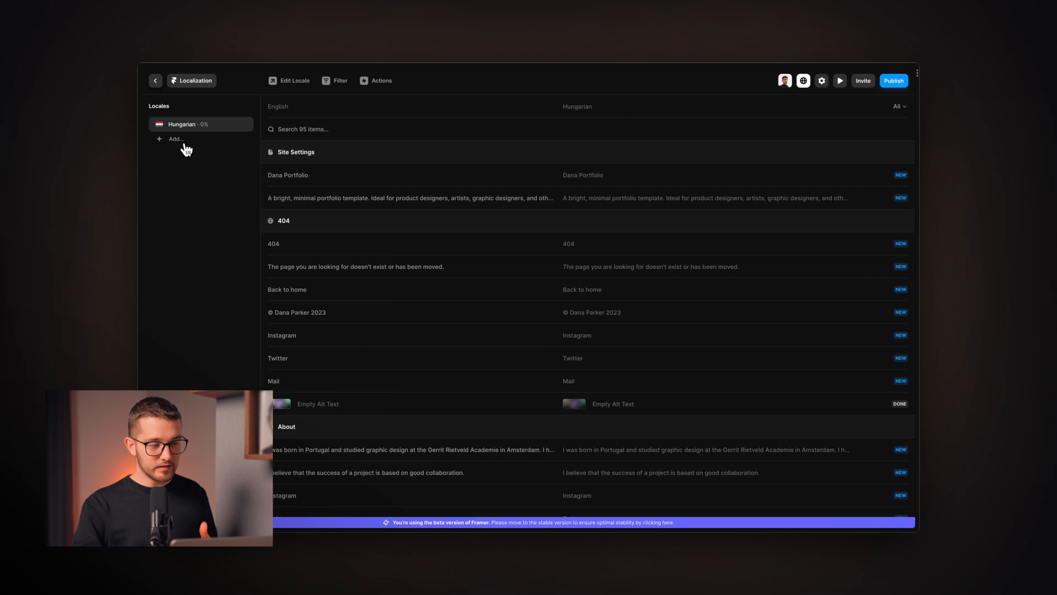
pyautogui.click(176, 138)
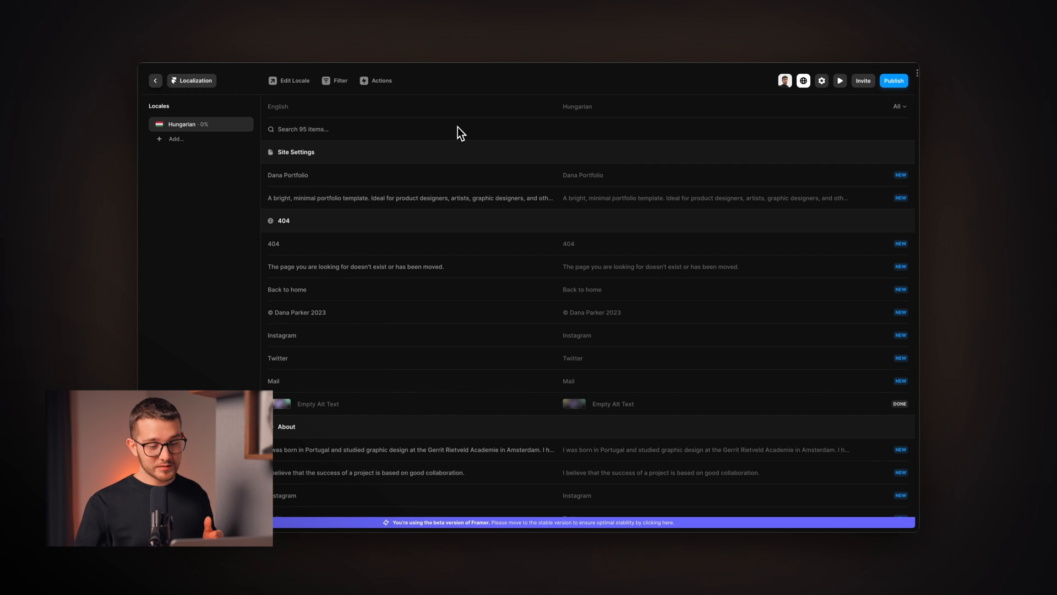
pyautogui.click(279, 403)
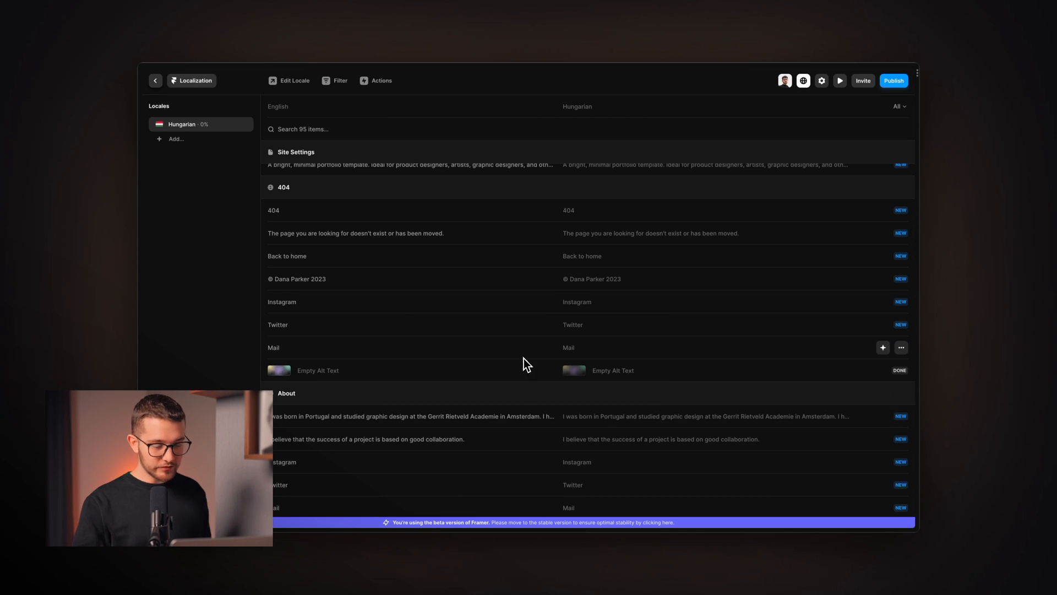
pyautogui.moveTo(333, 259)
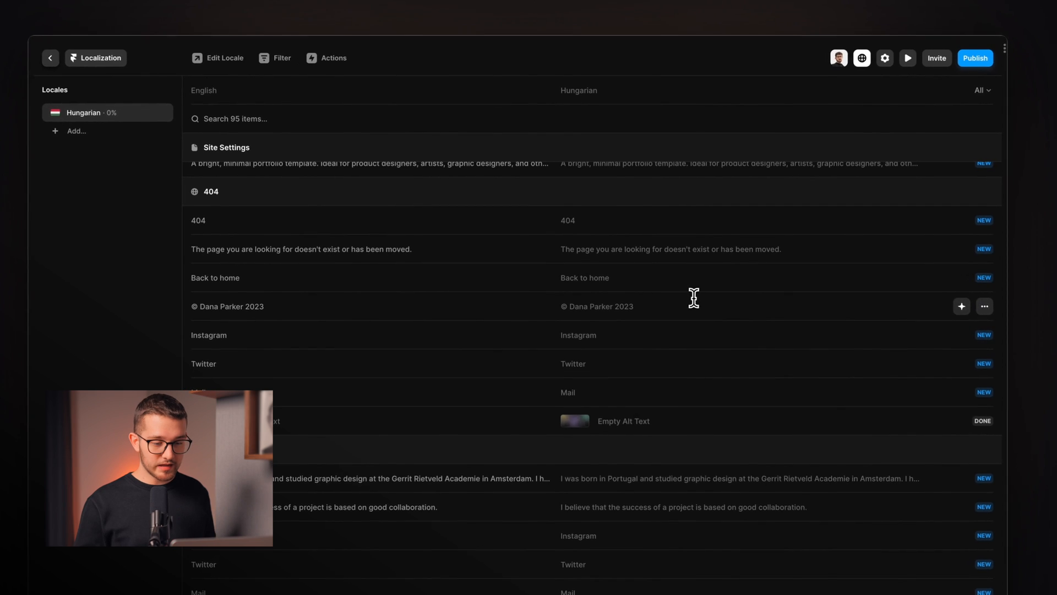
pyautogui.moveTo(620, 277)
pyautogui.write('Vissza a főoldalra')
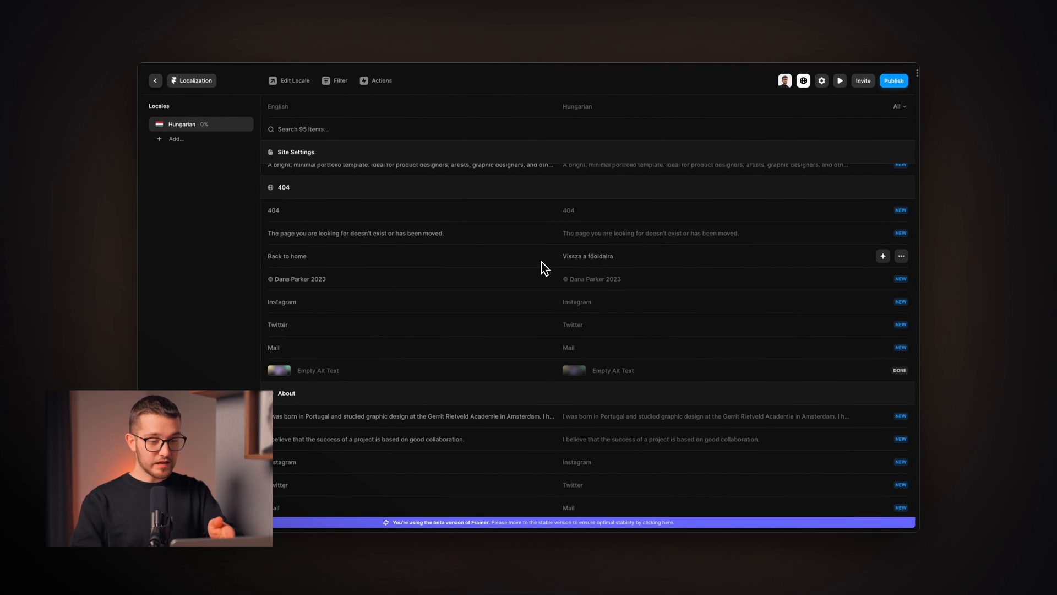
pyautogui.moveTo(634, 254)
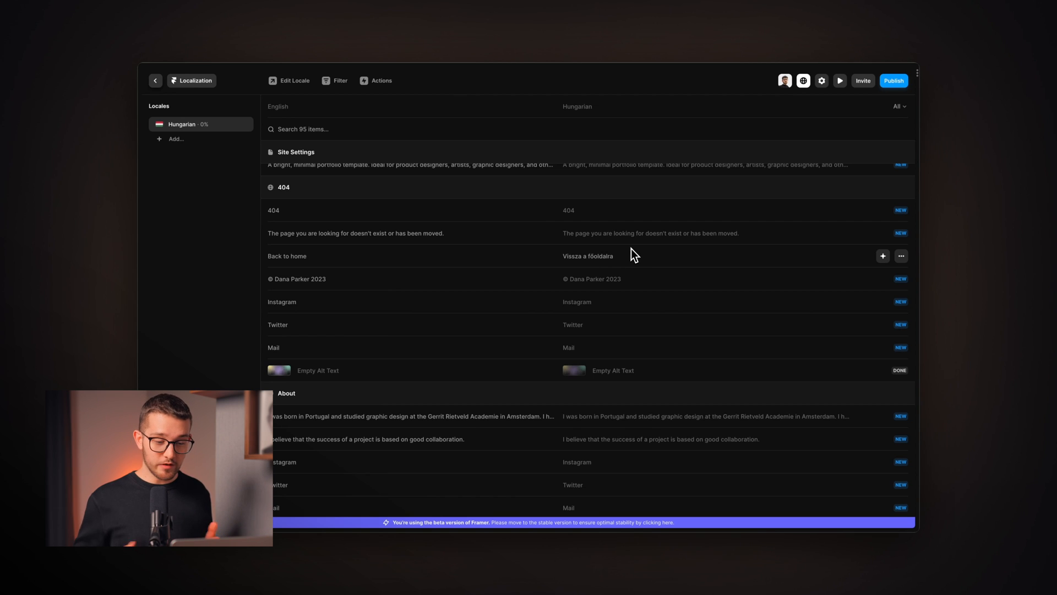
# Step: Translate the 404 page's 'Back to home' as 'Vissza a főoldalra' and mark it done
pyautogui.click(588, 256)
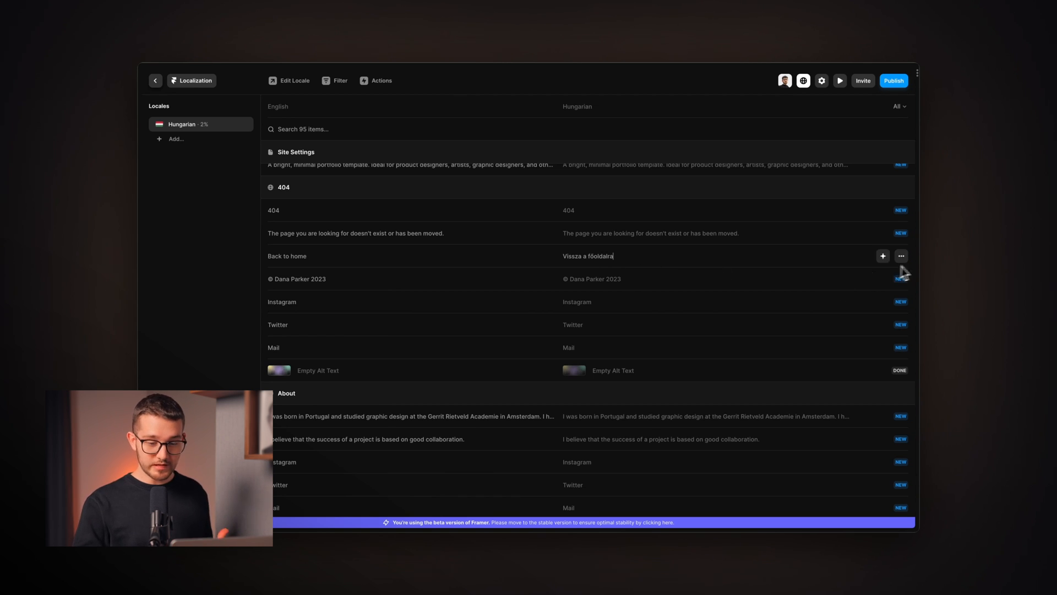
pyautogui.click(902, 255)
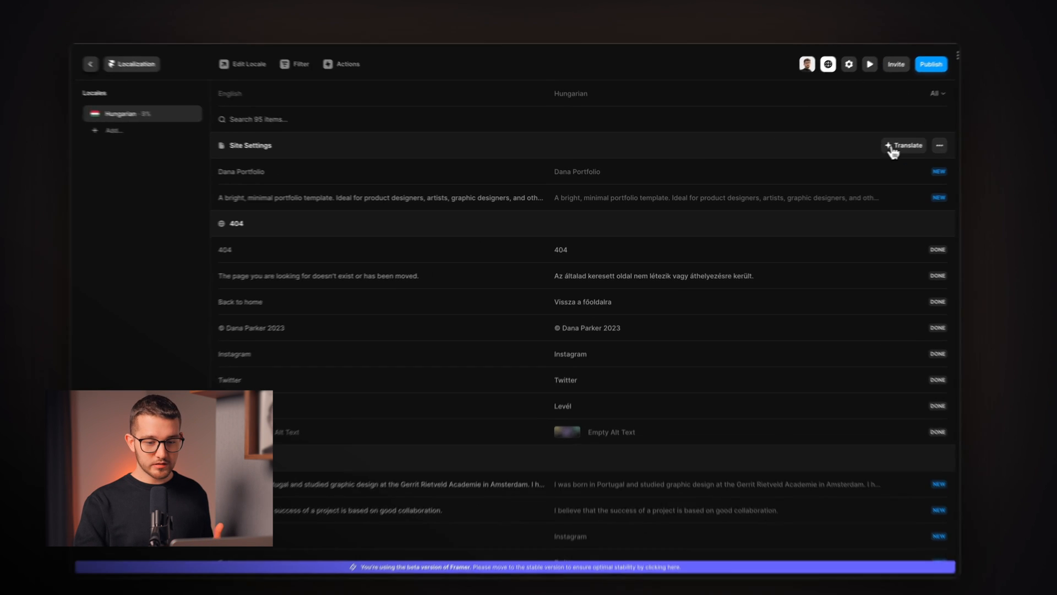
# Step: Auto-translate the Site Settings and Home page items into Hungarian toward 100%
pyautogui.click(905, 145)
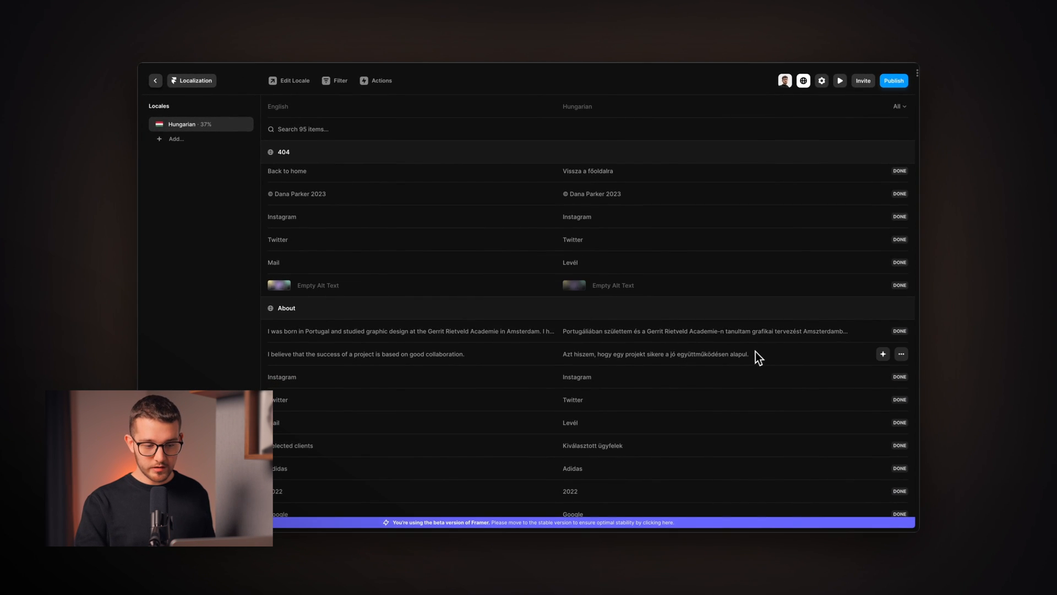
pyautogui.scroll(-3)
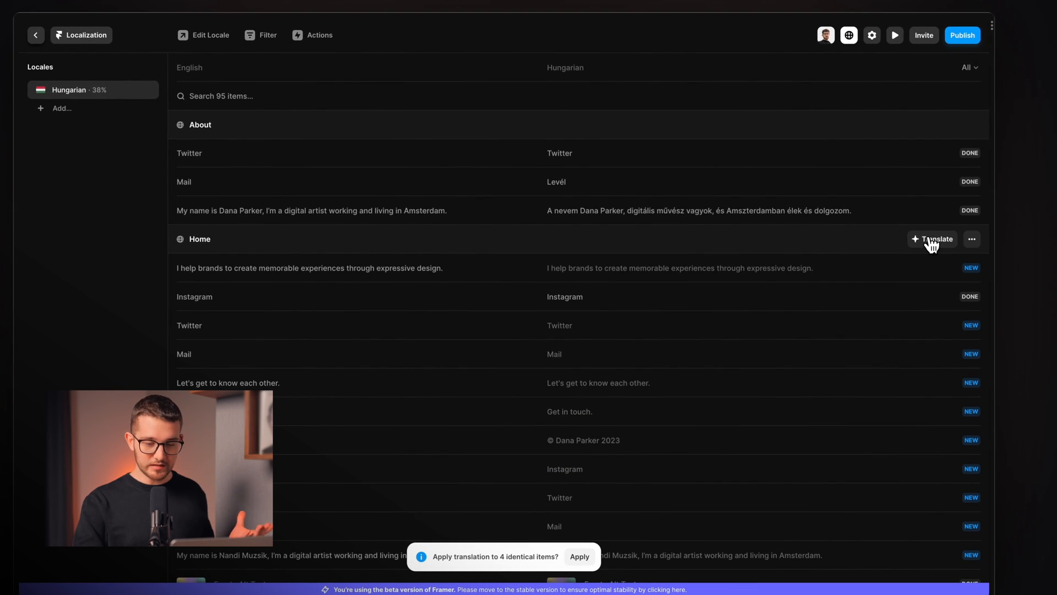
pyautogui.click(933, 239)
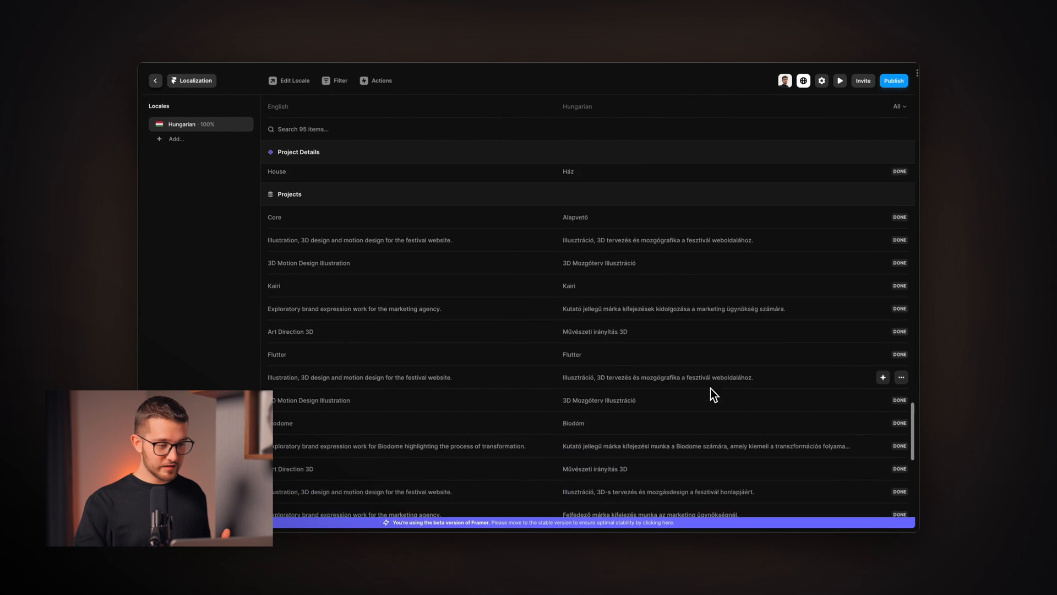
pyautogui.scroll(-3)
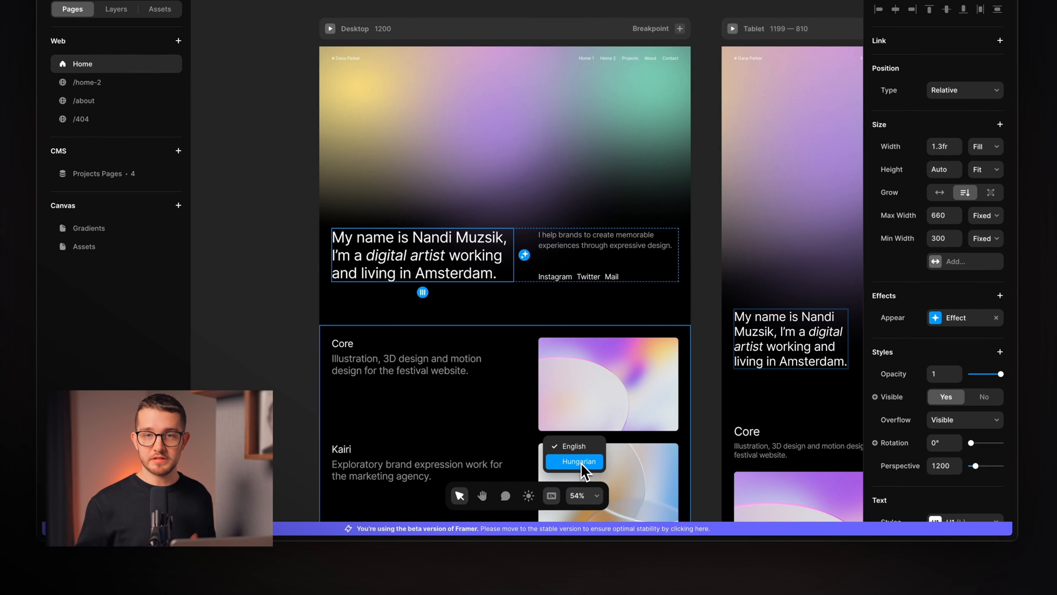
# Step: Preview the canvas in Hungarian and refine the intro sentence to end with 'kifejező design'
pyautogui.click(575, 462)
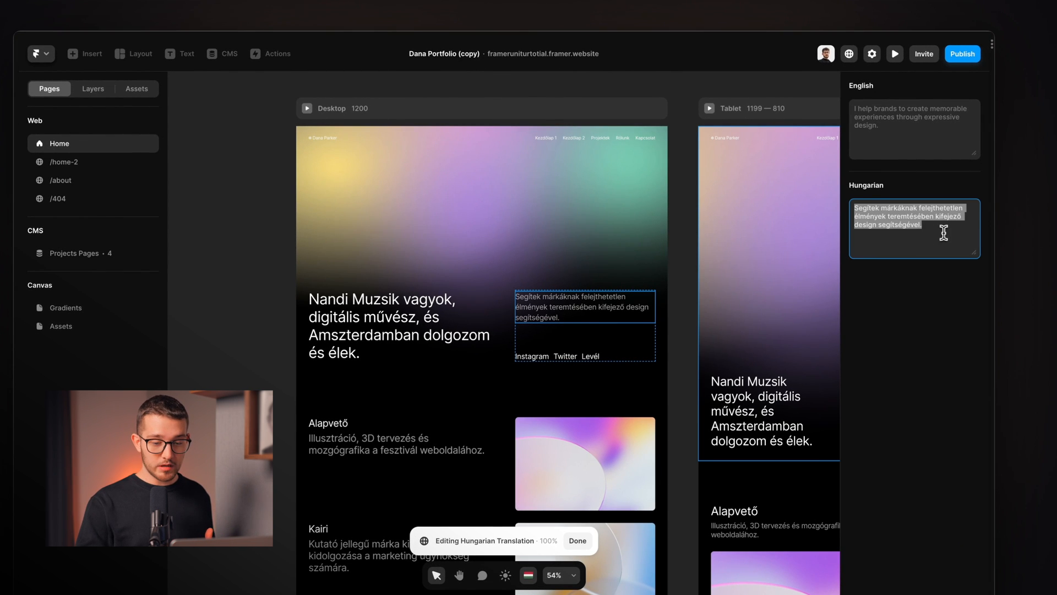
pyautogui.click(914, 227)
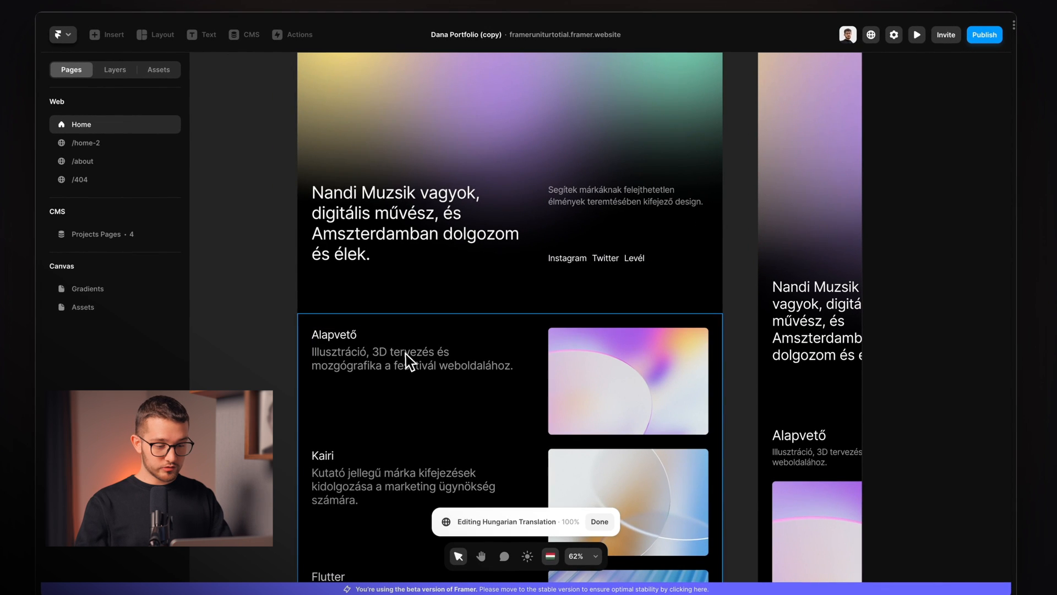
pyautogui.scroll(-3)
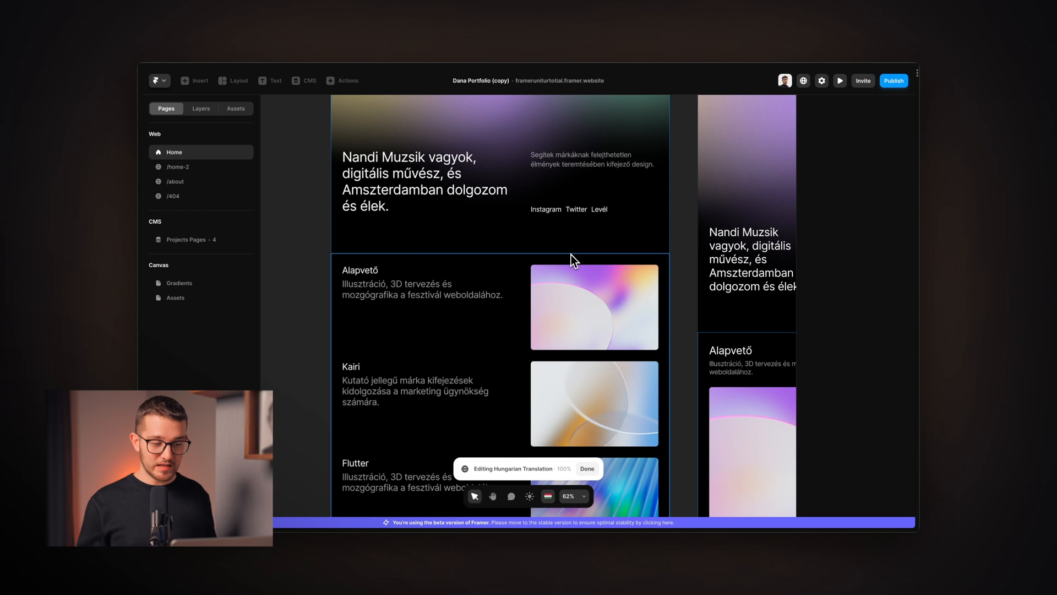
# Step: Switch the canvas preview from Hungarian back to English
pyautogui.click(550, 496)
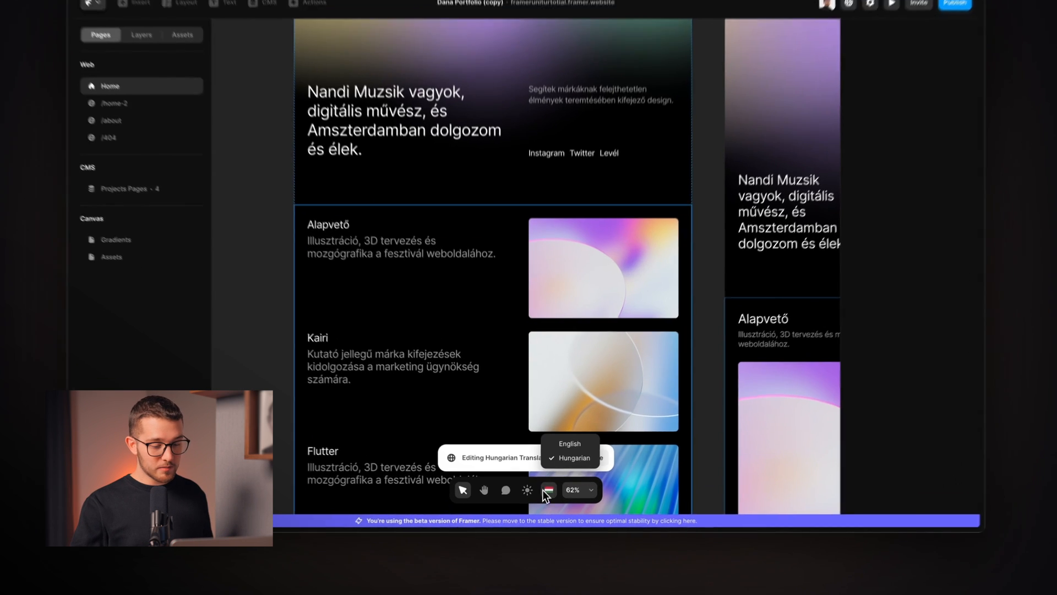
pyautogui.click(570, 444)
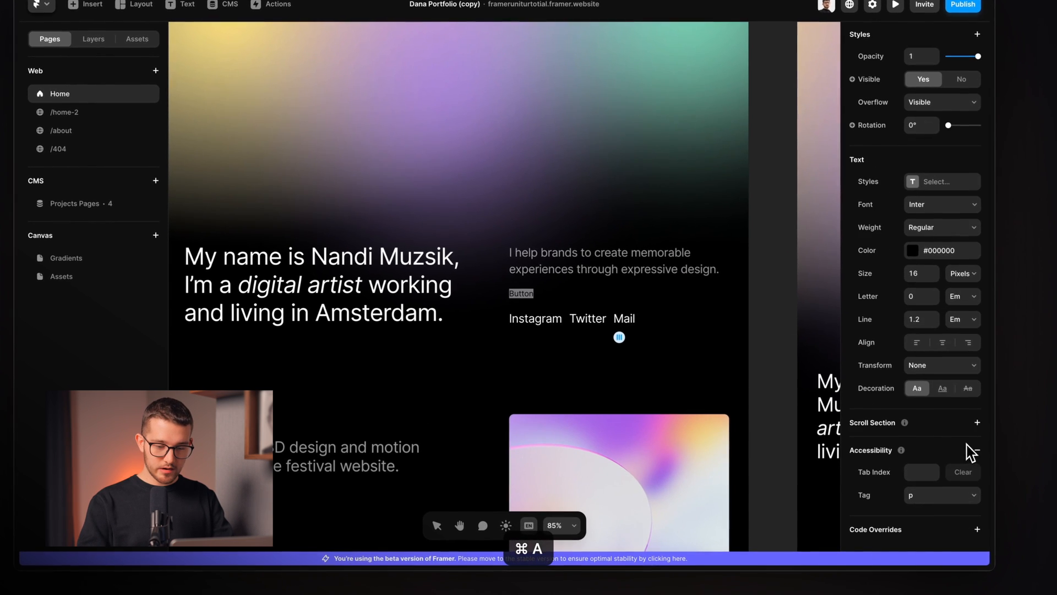
# Step: Set the Button label's text colour and give its container a white fill
pyautogui.click(912, 250)
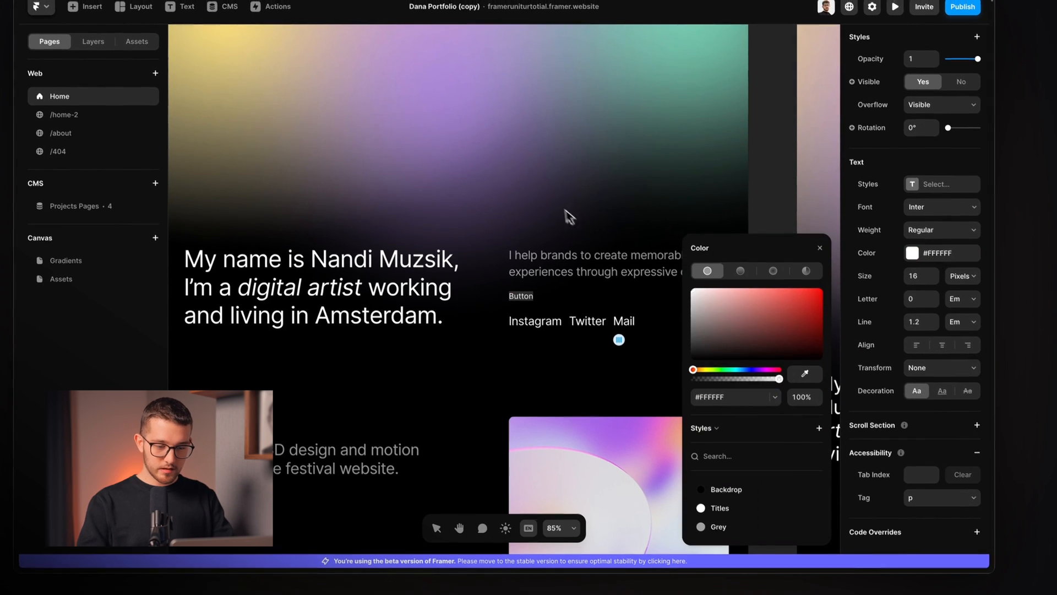
pyautogui.click(942, 229)
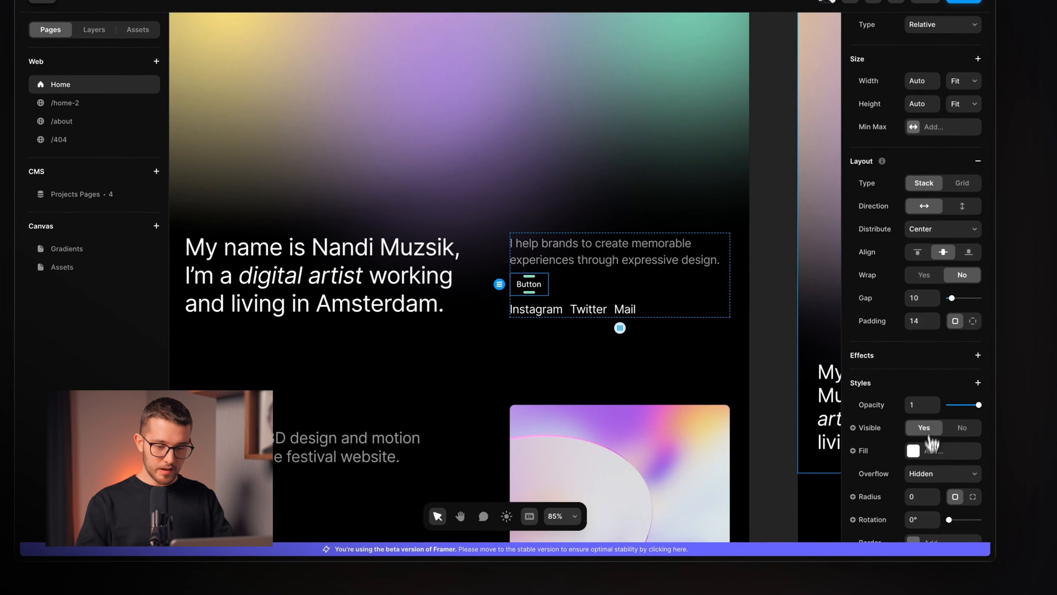
pyautogui.click(912, 450)
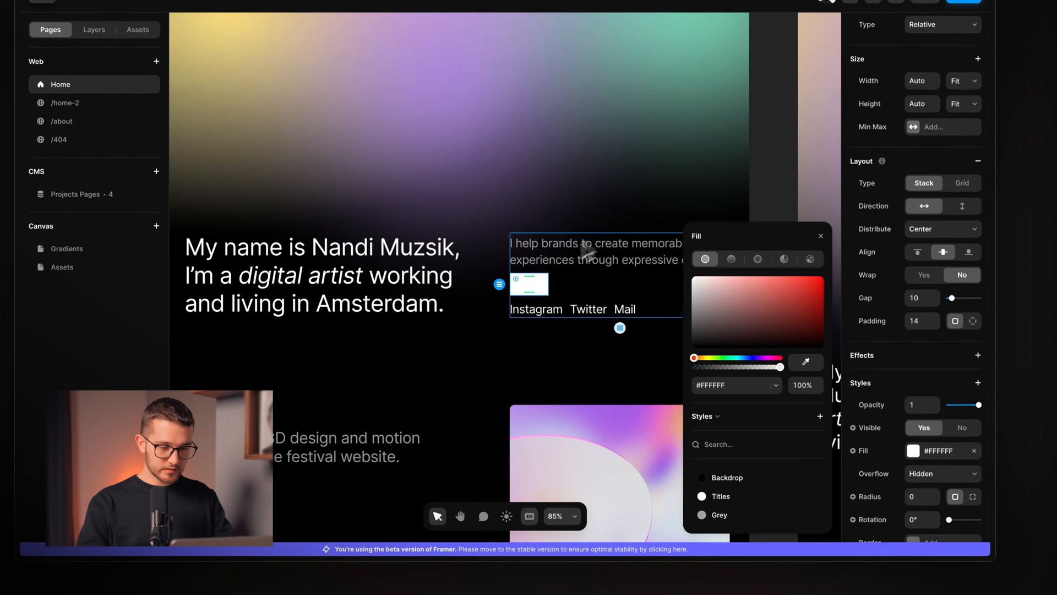
pyautogui.click(820, 235)
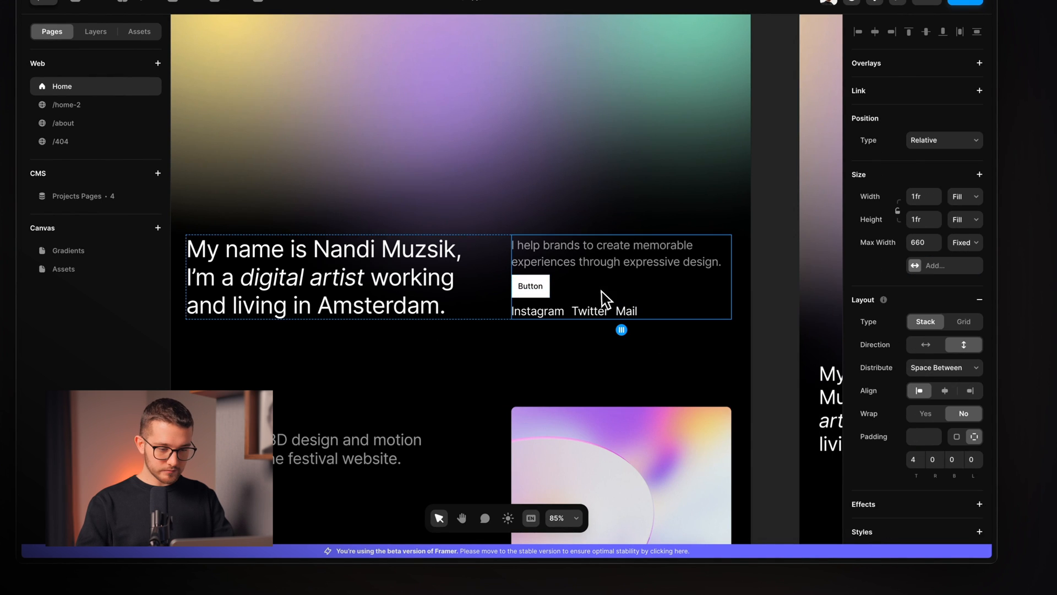
# Step: Select the button's column and add padding so it reads as a button
pyautogui.click(531, 285)
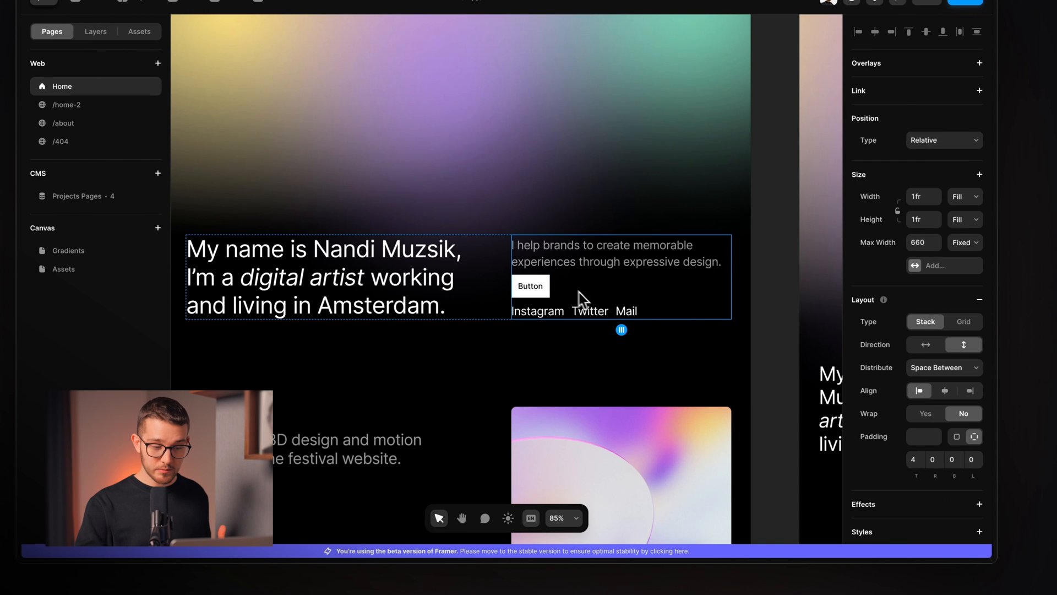
pyautogui.click(531, 286)
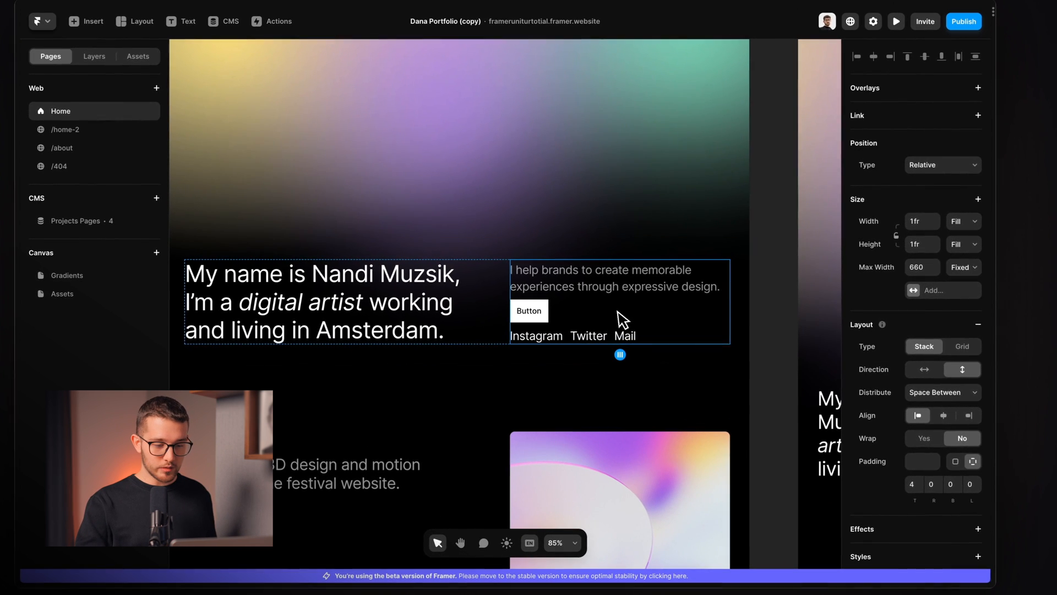
pyautogui.click(529, 310)
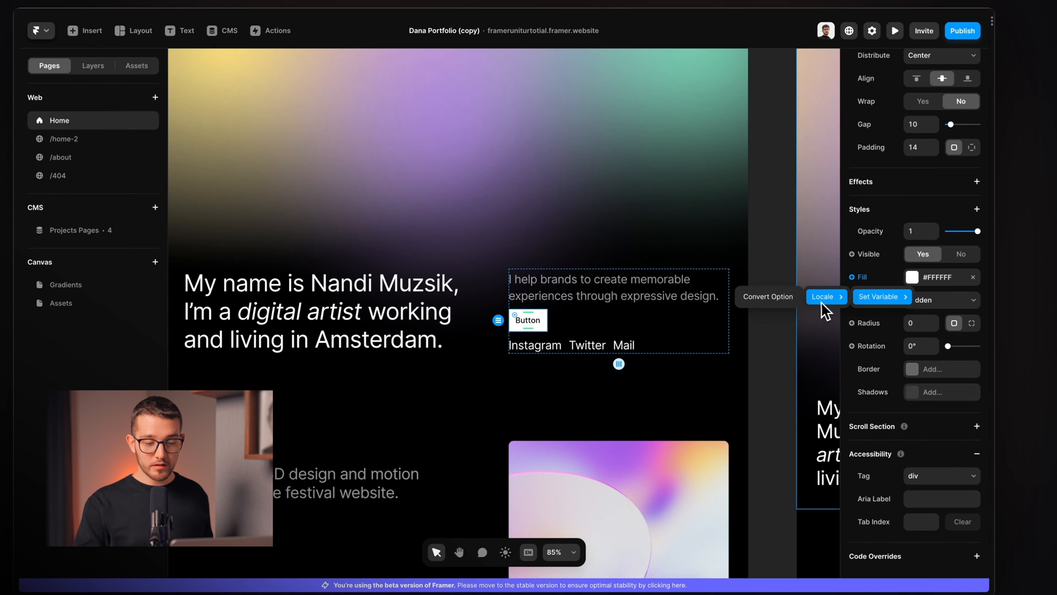
# Step: Add a Locale transform on the button fill: light blue #80CCFF for Hungarian, white as the fallback
pyautogui.click(822, 296)
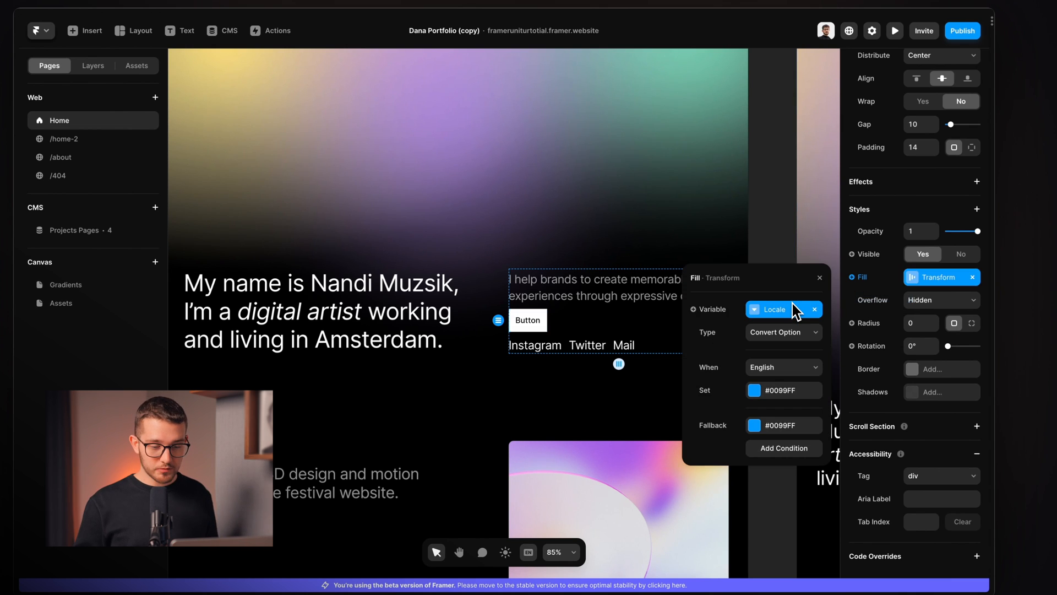
pyautogui.click(527, 319)
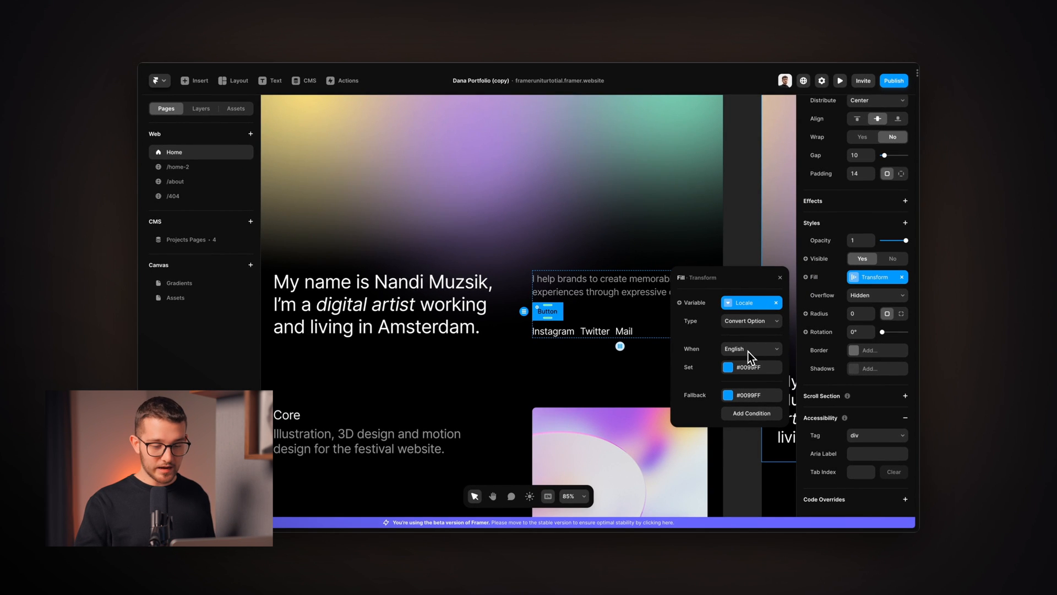
pyautogui.click(728, 368)
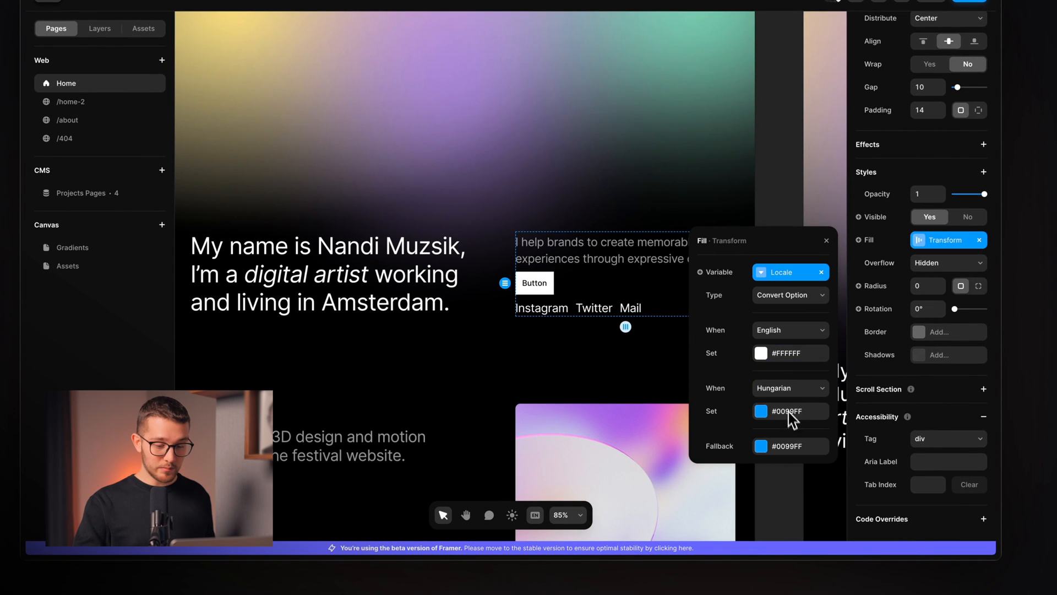
pyautogui.click(760, 410)
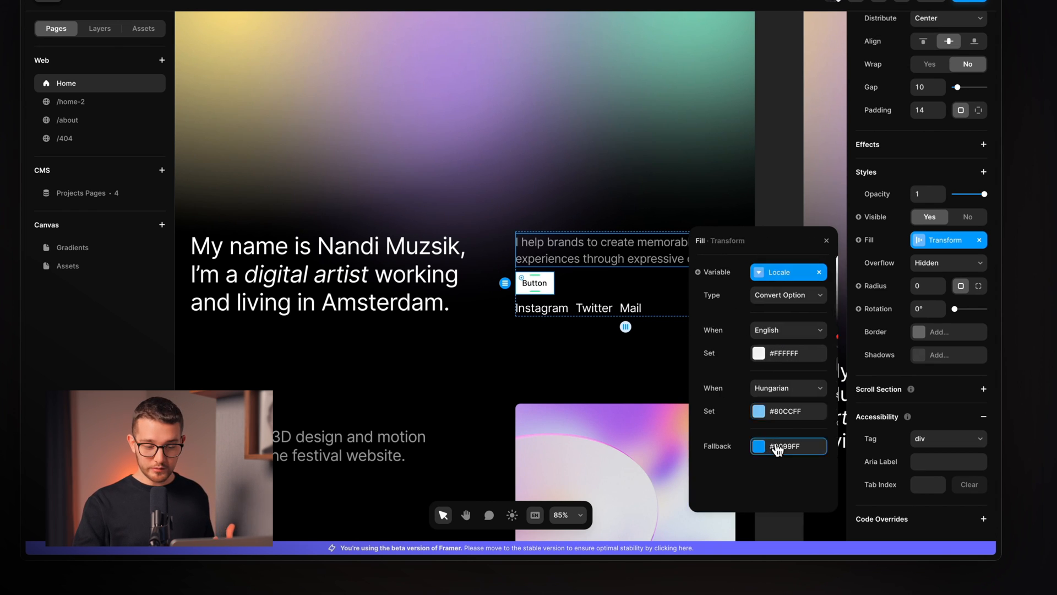
pyautogui.click(758, 446)
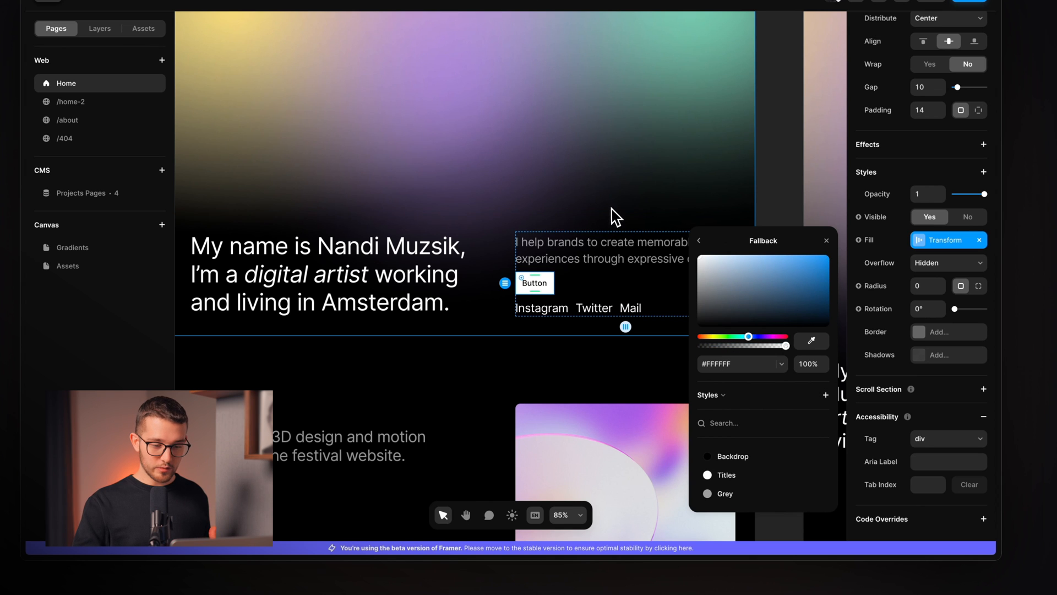
pyautogui.click(826, 241)
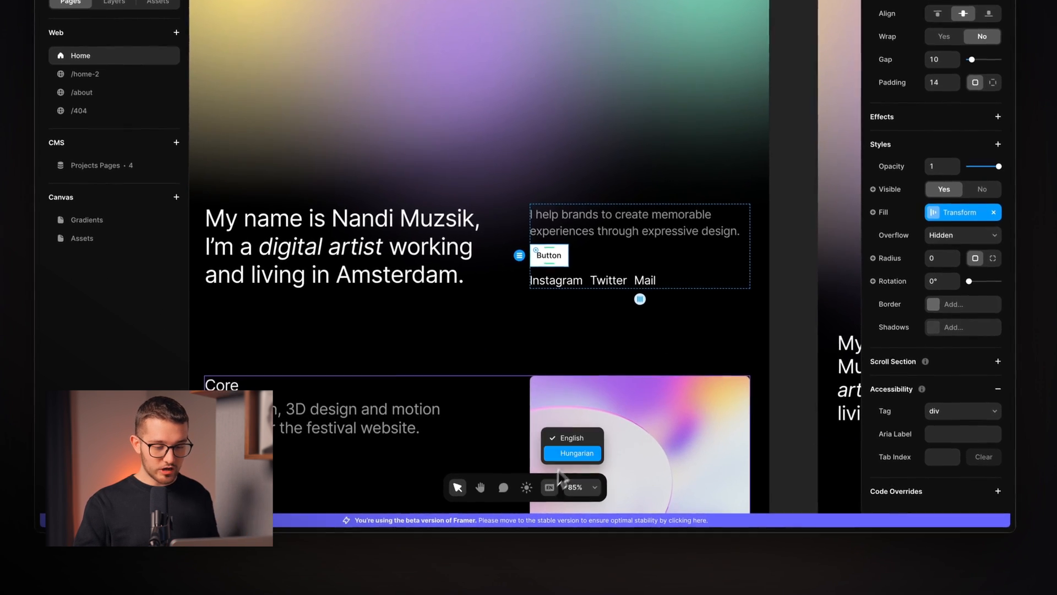
pyautogui.click(576, 453)
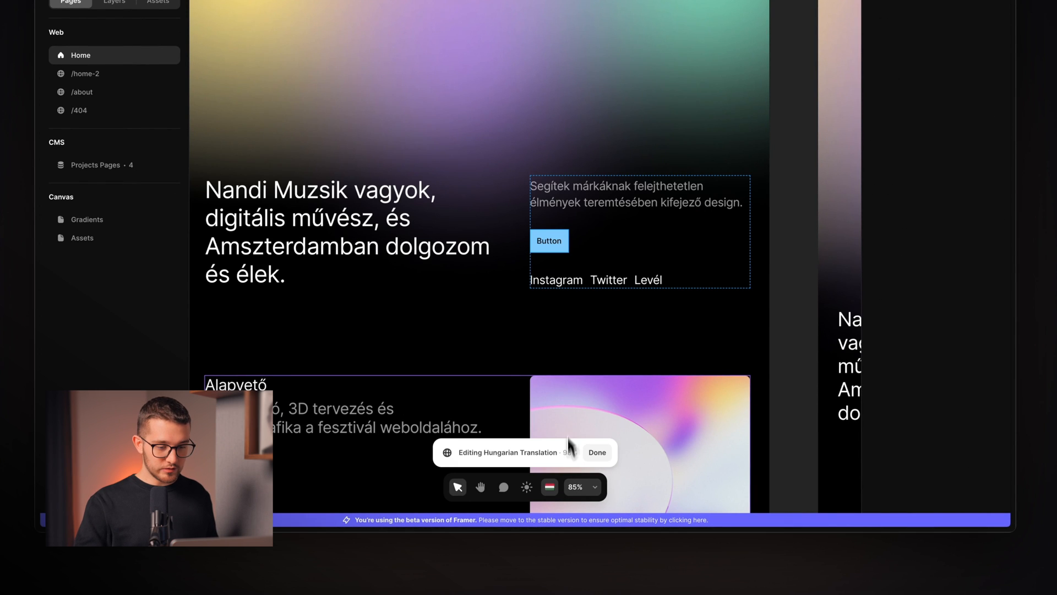
pyautogui.moveTo(543, 330)
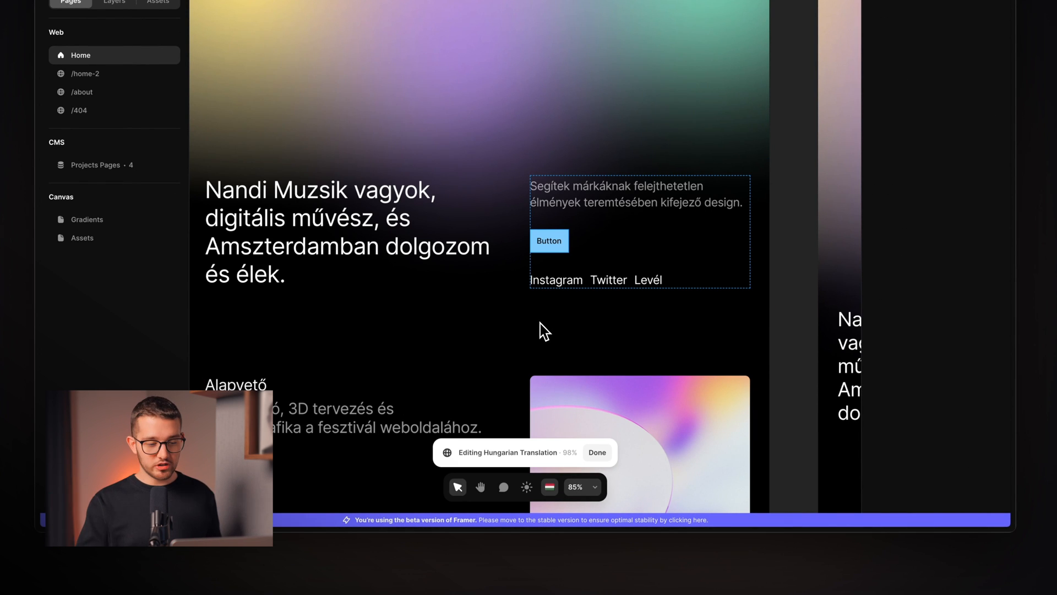
pyautogui.click(549, 487)
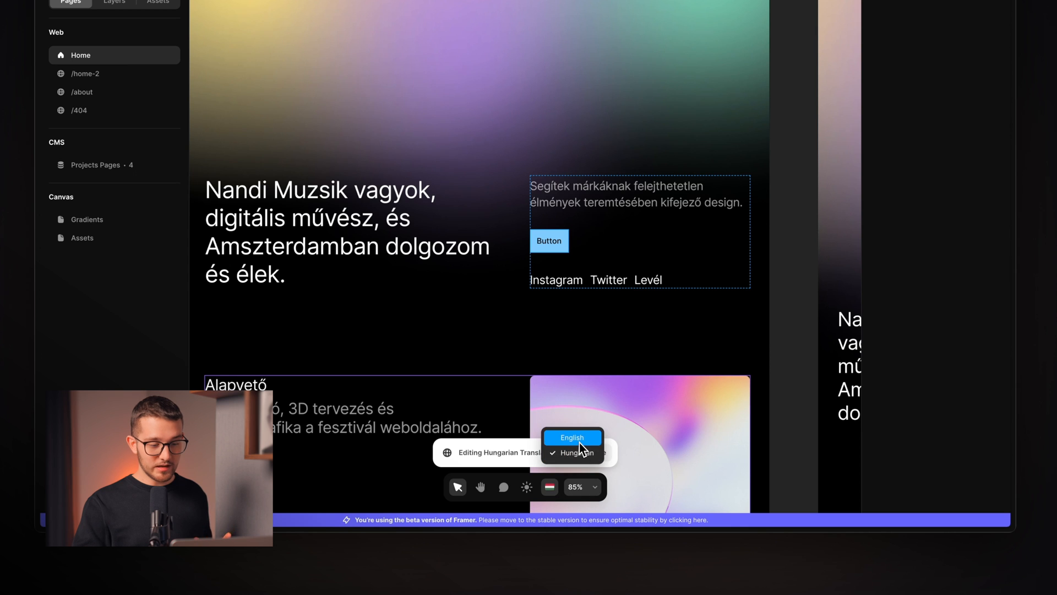
pyautogui.click(571, 437)
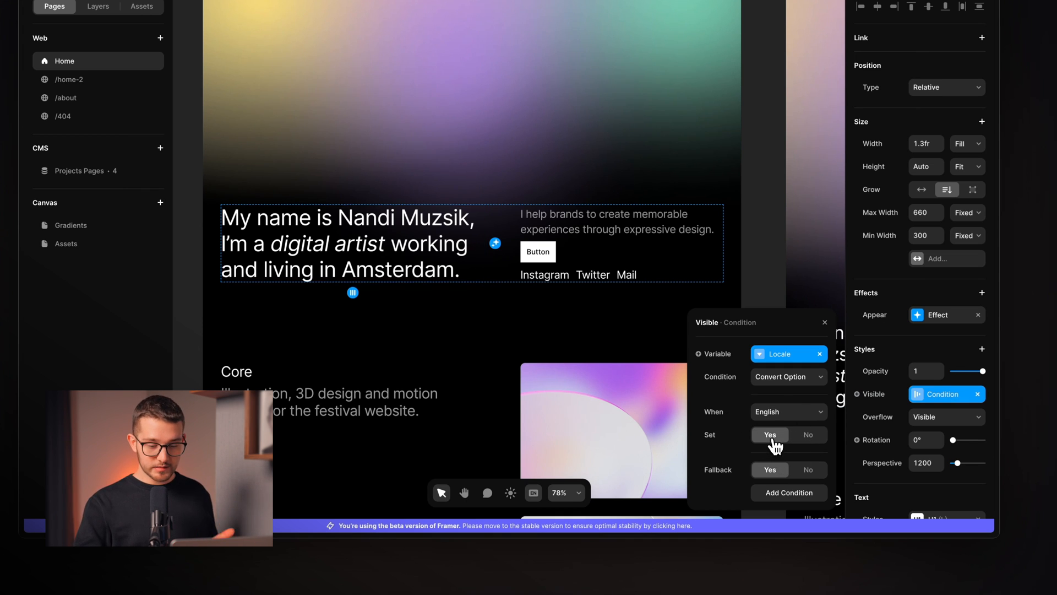
# Step: Keep the heading visible when Locale is English, preview the canvas in Hungarian, then return to English
pyautogui.click(787, 492)
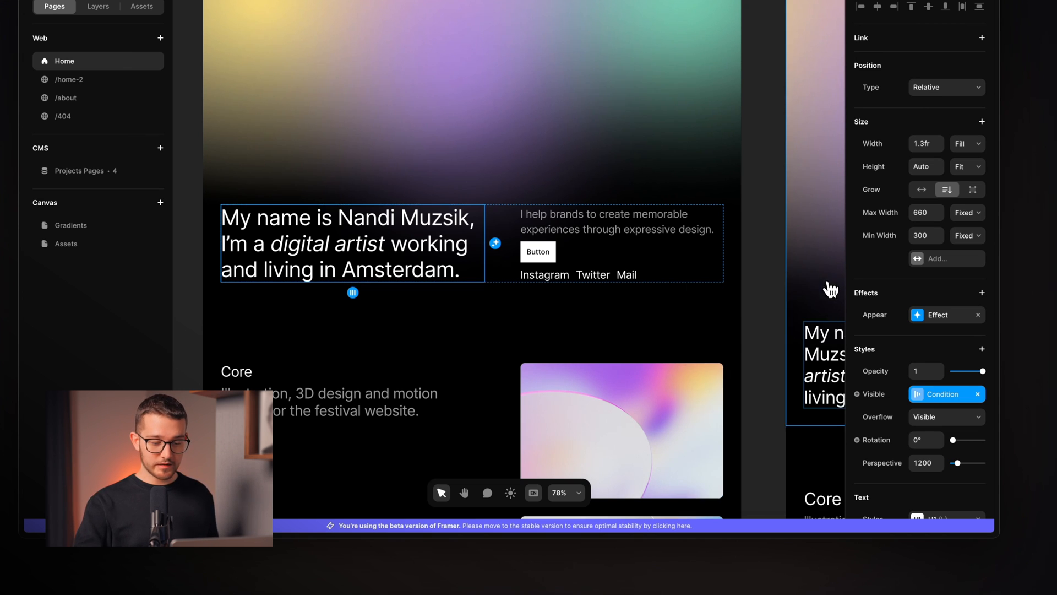
pyautogui.click(533, 492)
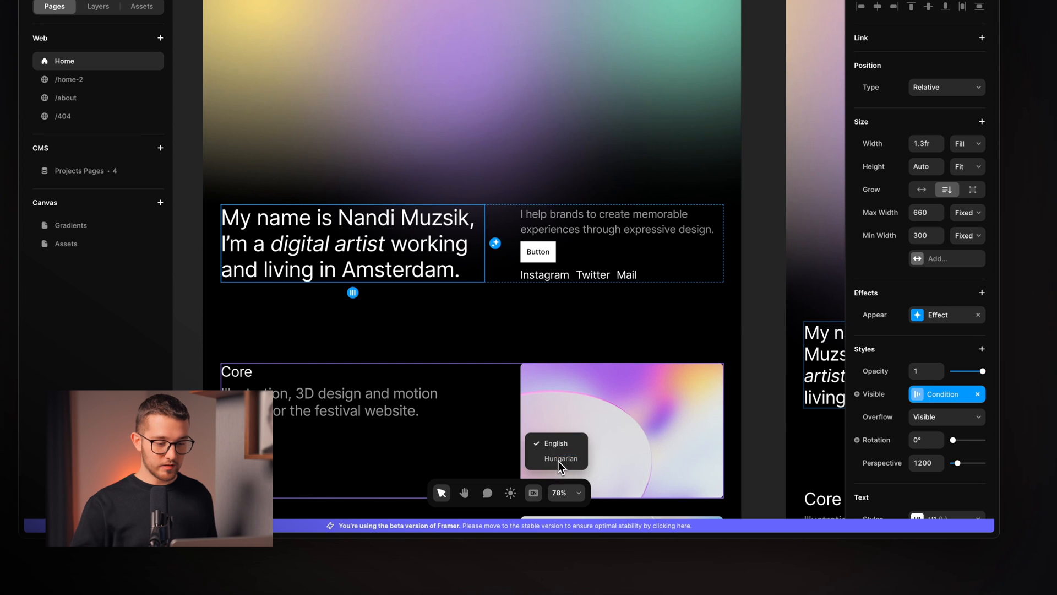
pyautogui.click(561, 458)
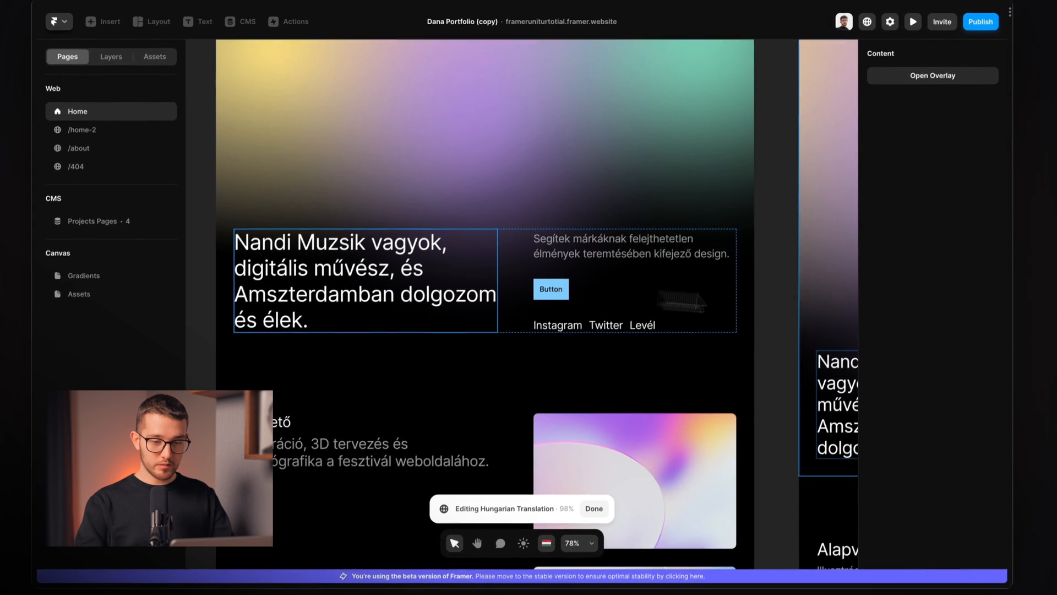
pyautogui.click(546, 543)
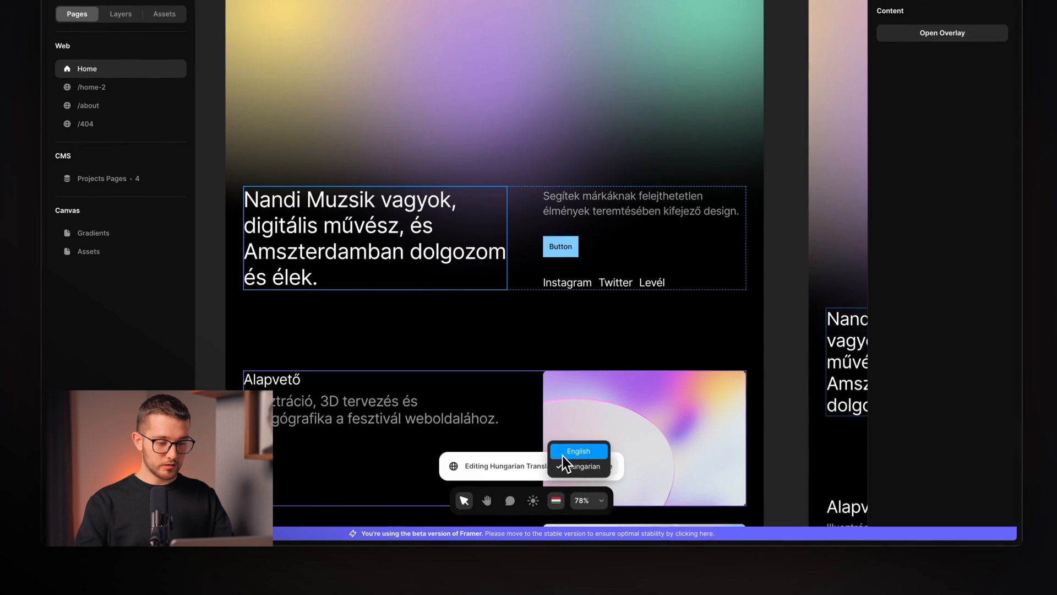
pyautogui.click(579, 450)
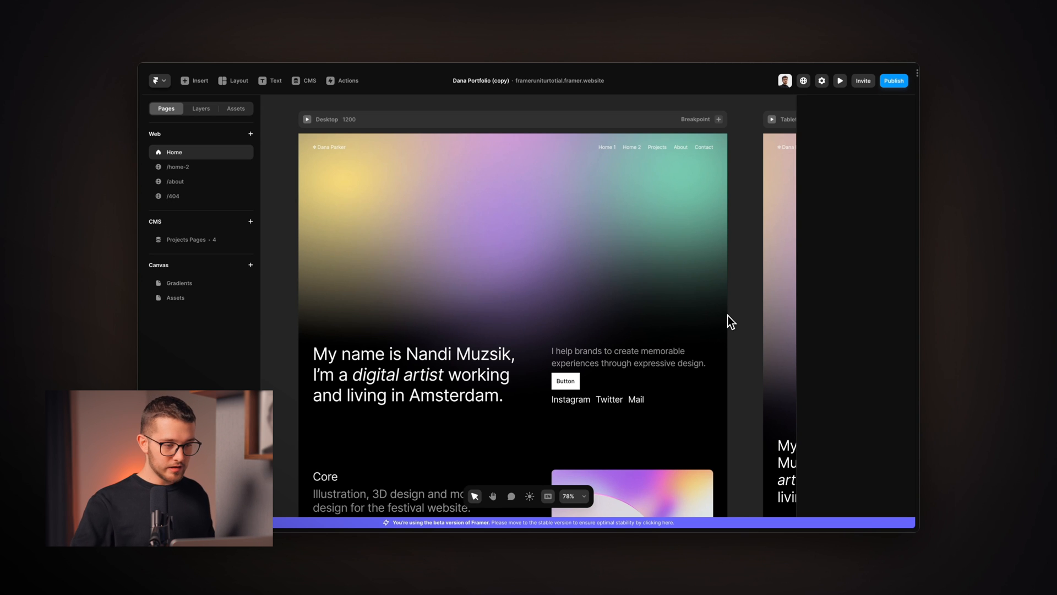
# Step: Insert a Locale Selector component onto the canvas beside the desktop page
pyautogui.click(195, 80)
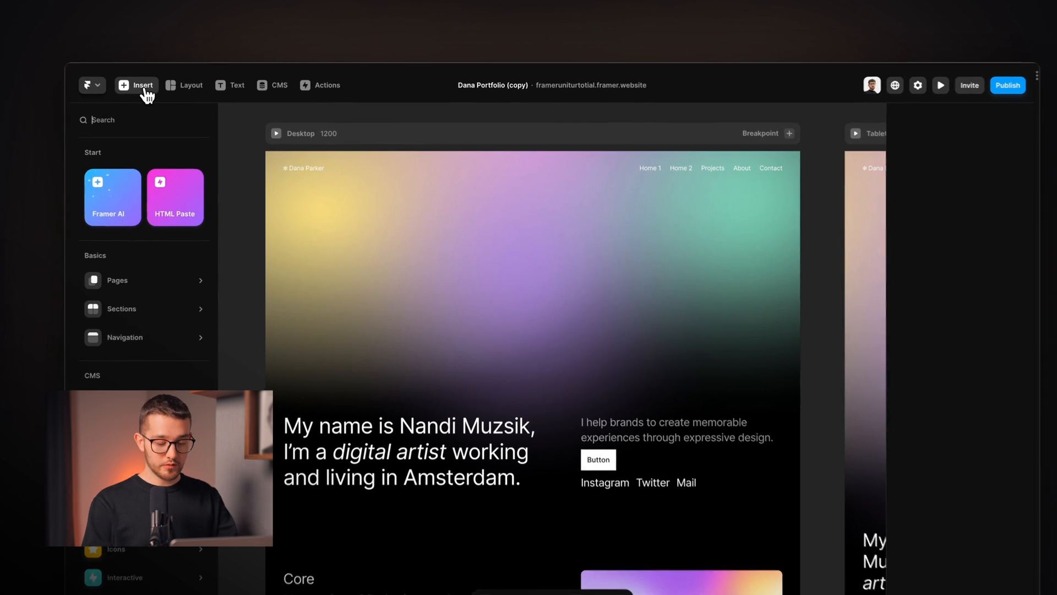
pyautogui.write('lang')
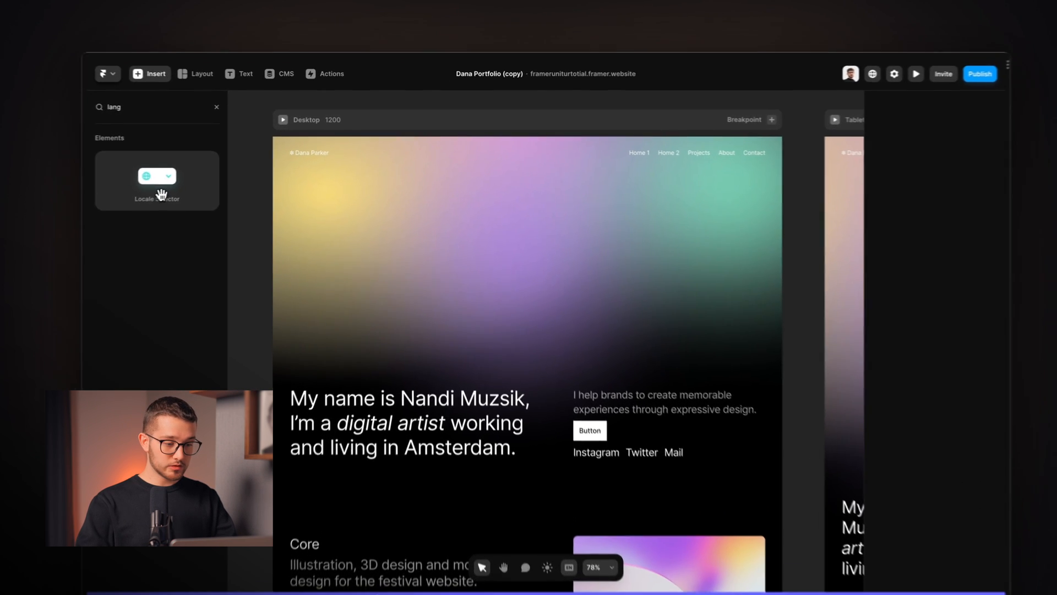
pyautogui.moveTo(156, 176); pyautogui.dragTo(477, 249)
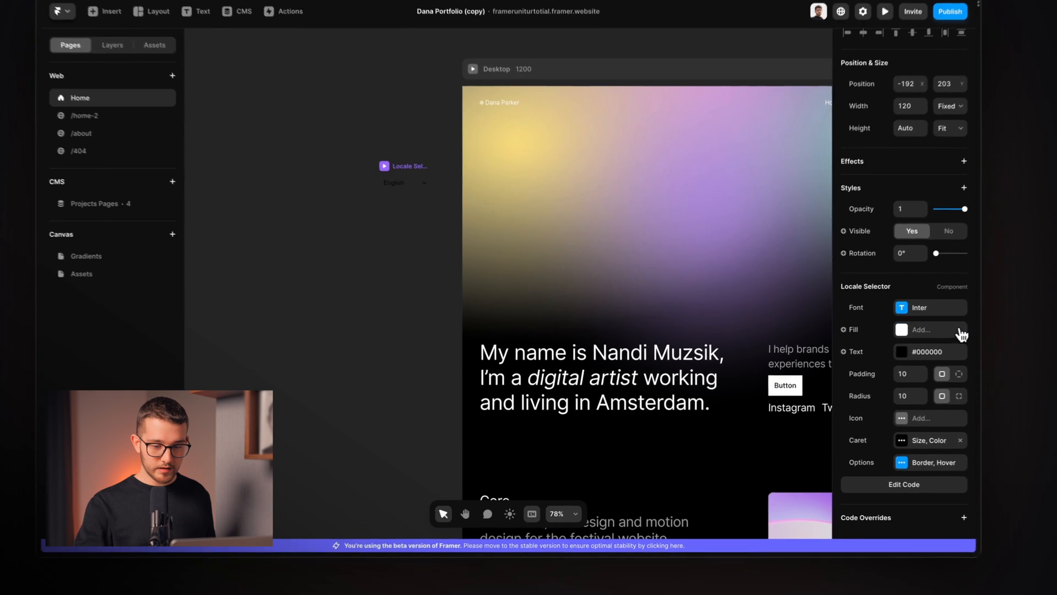
# Step: Style the selector with #FFFFFF text, a globe icon, and its title hidden in Options
pyautogui.click(911, 352)
pyautogui.write('#FFFFFF')
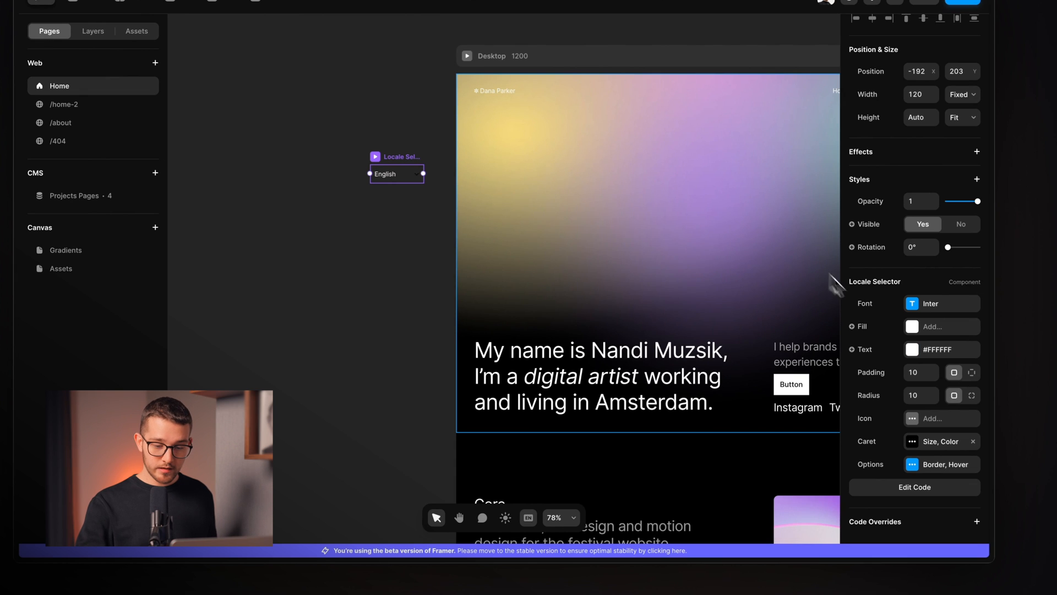
pyautogui.click(911, 326)
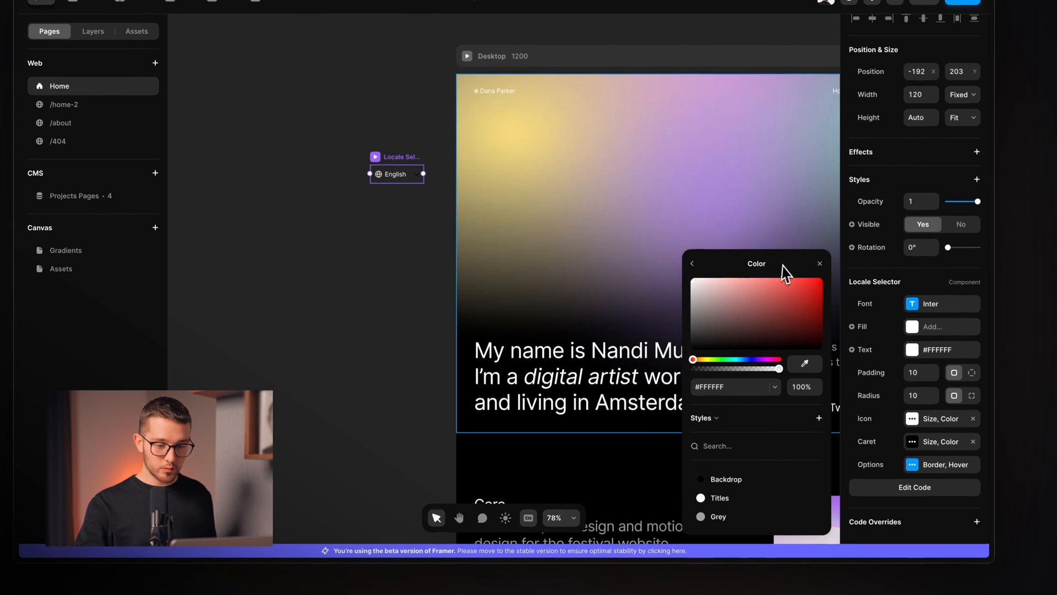
pyautogui.click(936, 441)
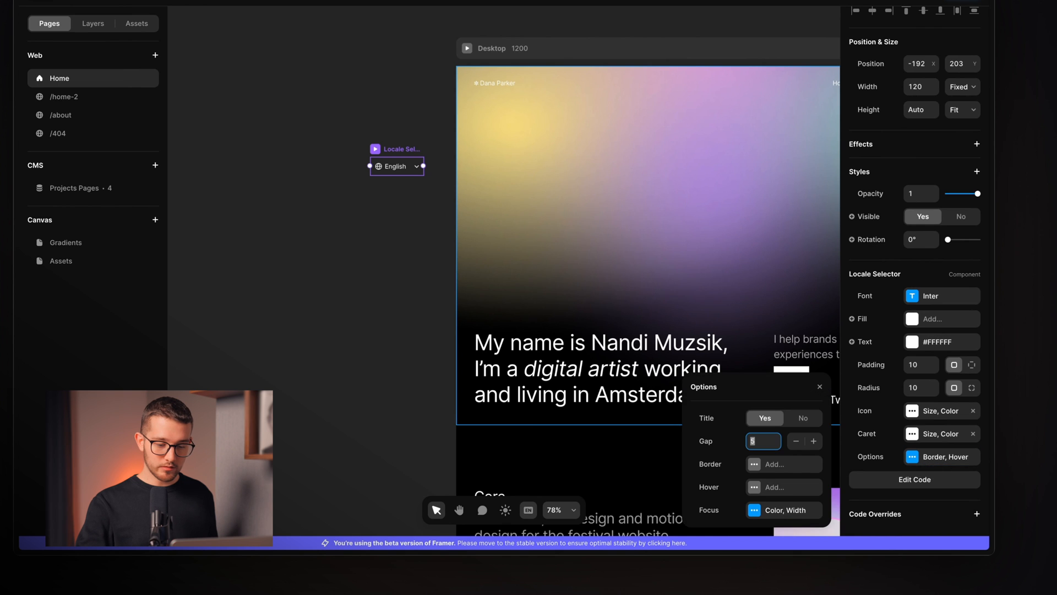
pyautogui.click(802, 418)
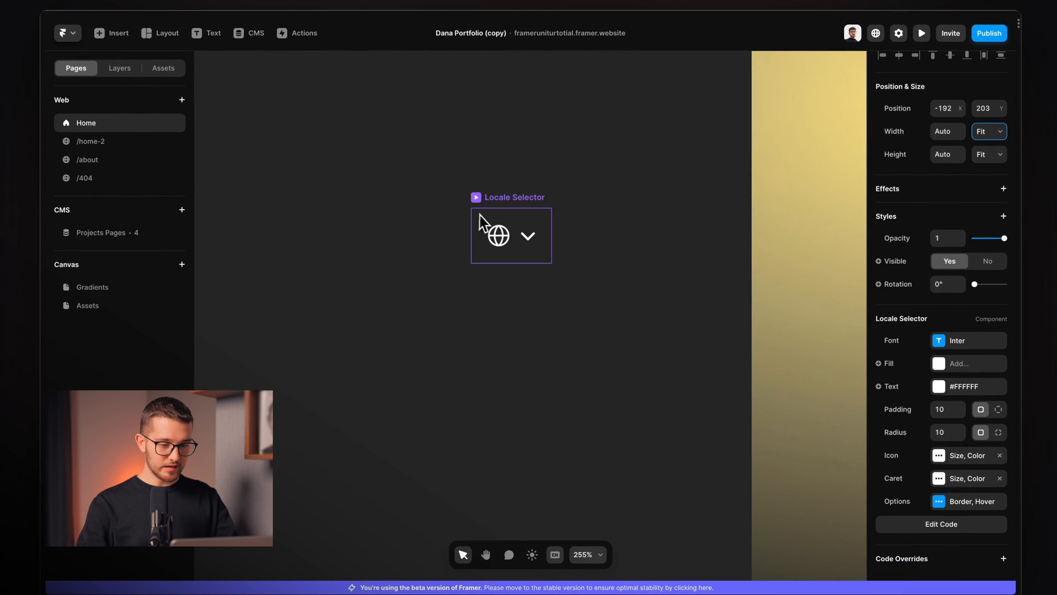
# Step: Move the Locale Selector into the Navigation component's Links row after Contact
pyautogui.moveTo(510, 235); pyautogui.dragTo(549, 276)
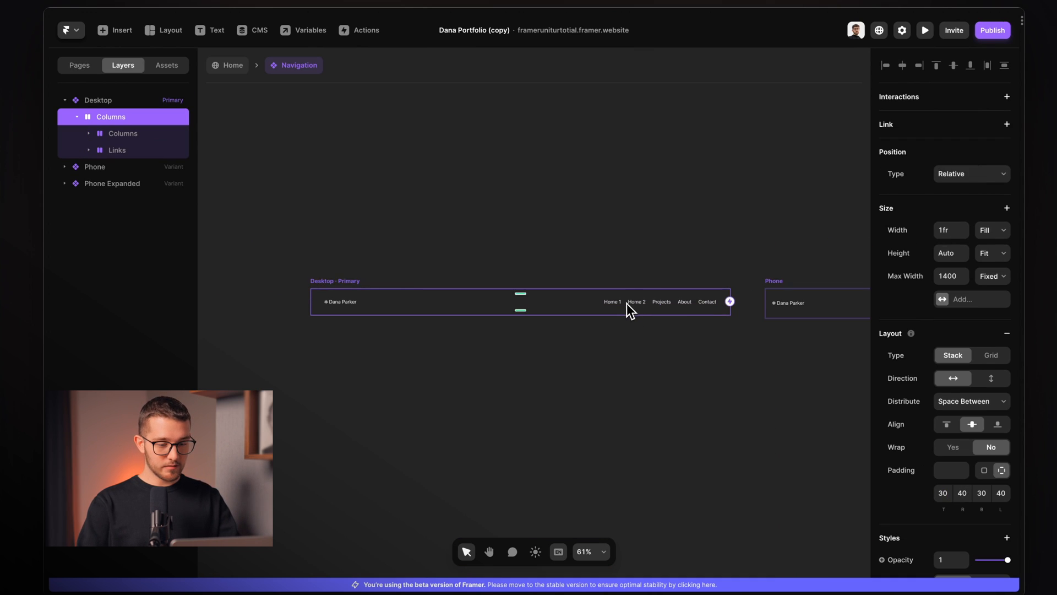
pyautogui.click(116, 150)
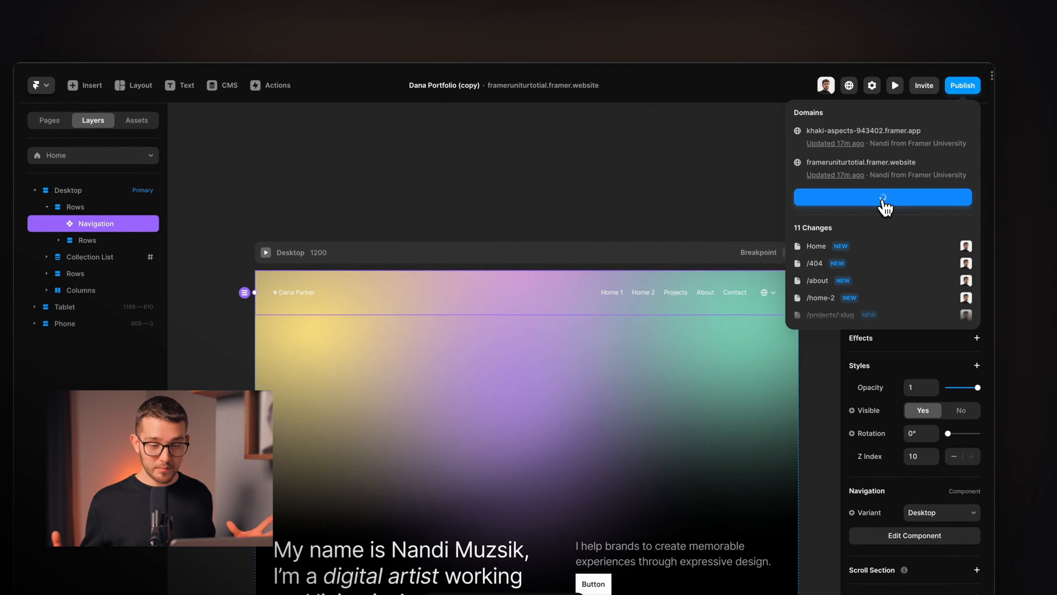
# Step: Publish the update and switch the live site to Hungarian via the navigation's locale selector
pyautogui.click(882, 197)
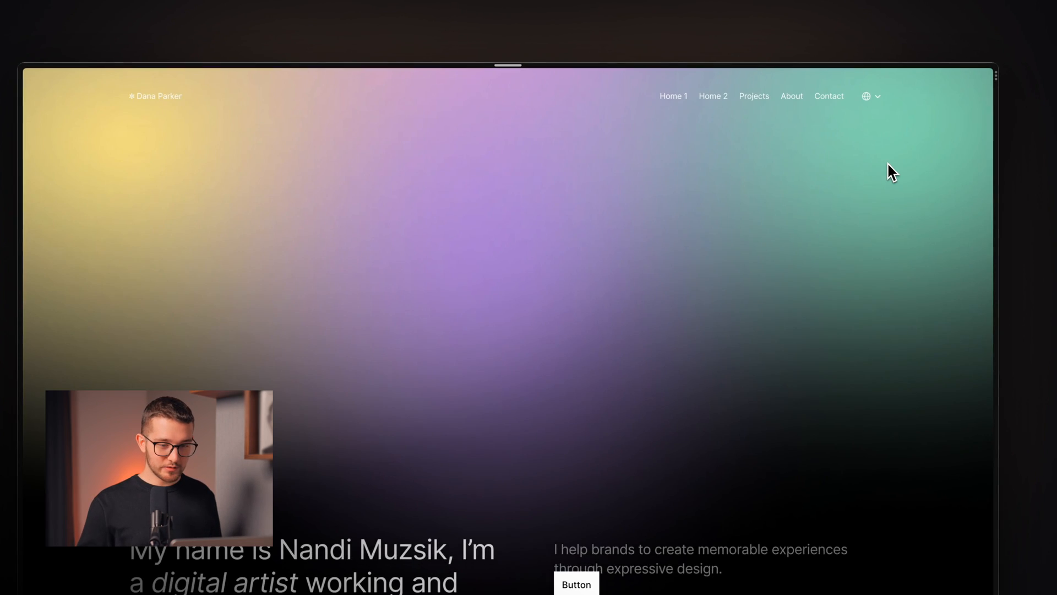
pyautogui.scroll(-3)
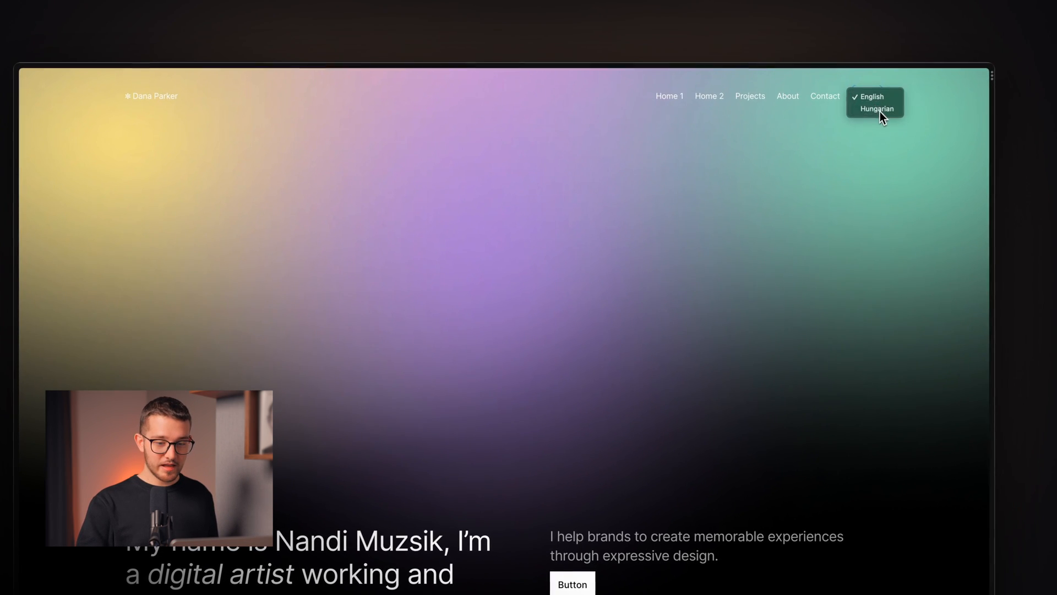
pyautogui.click(878, 109)
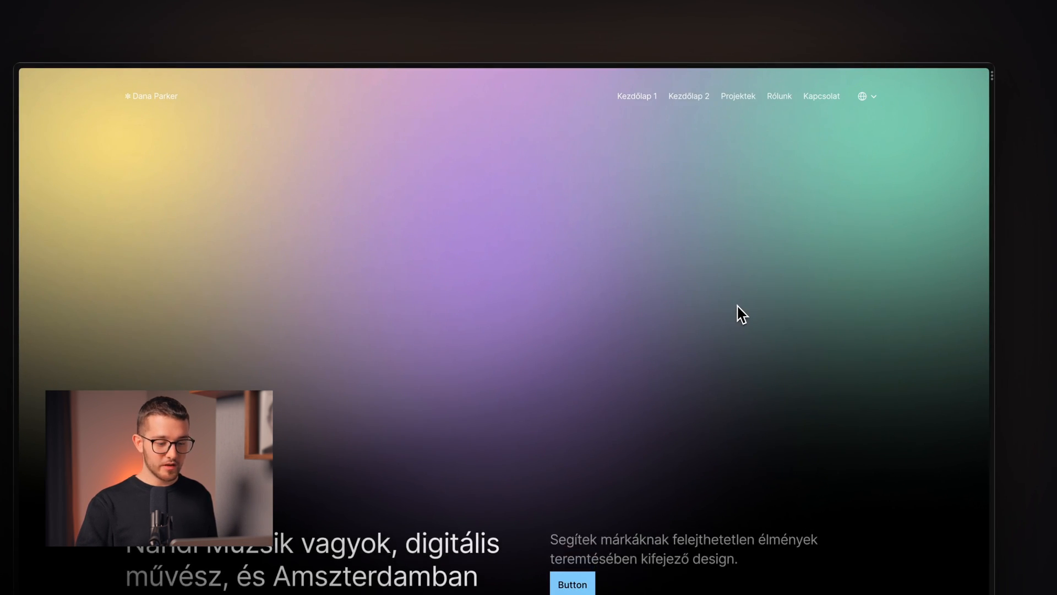
pyautogui.click(866, 96)
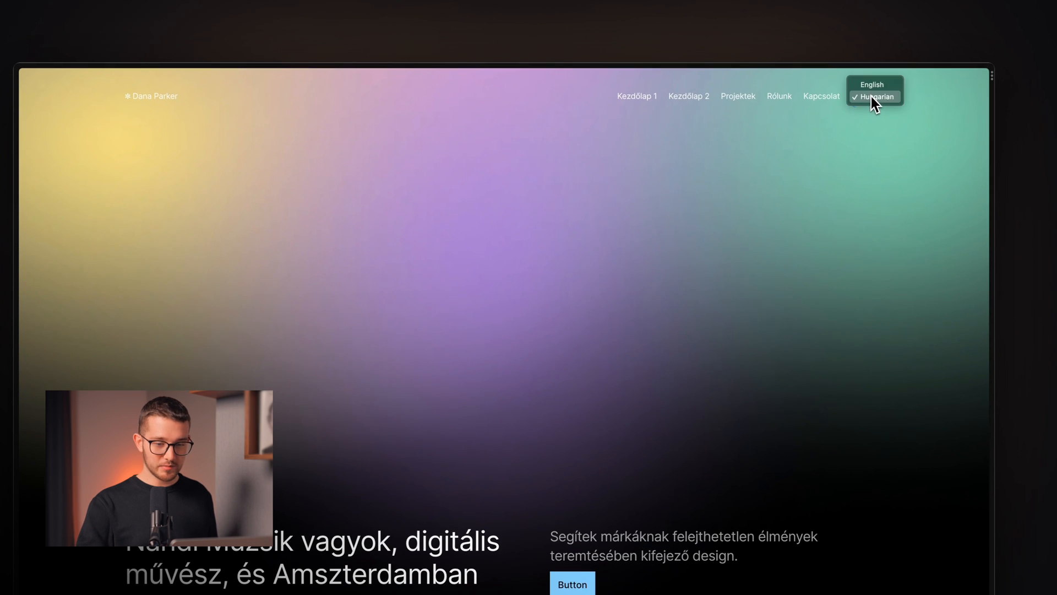